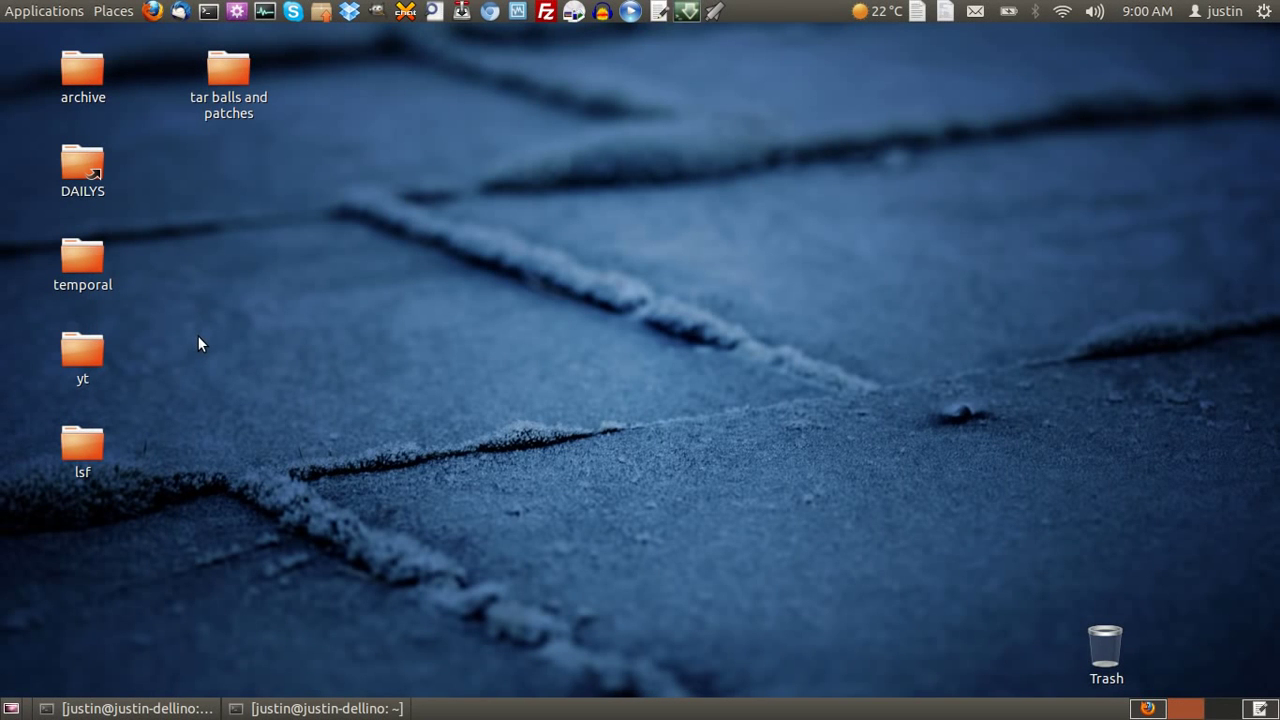
mouse_move(210, 342)
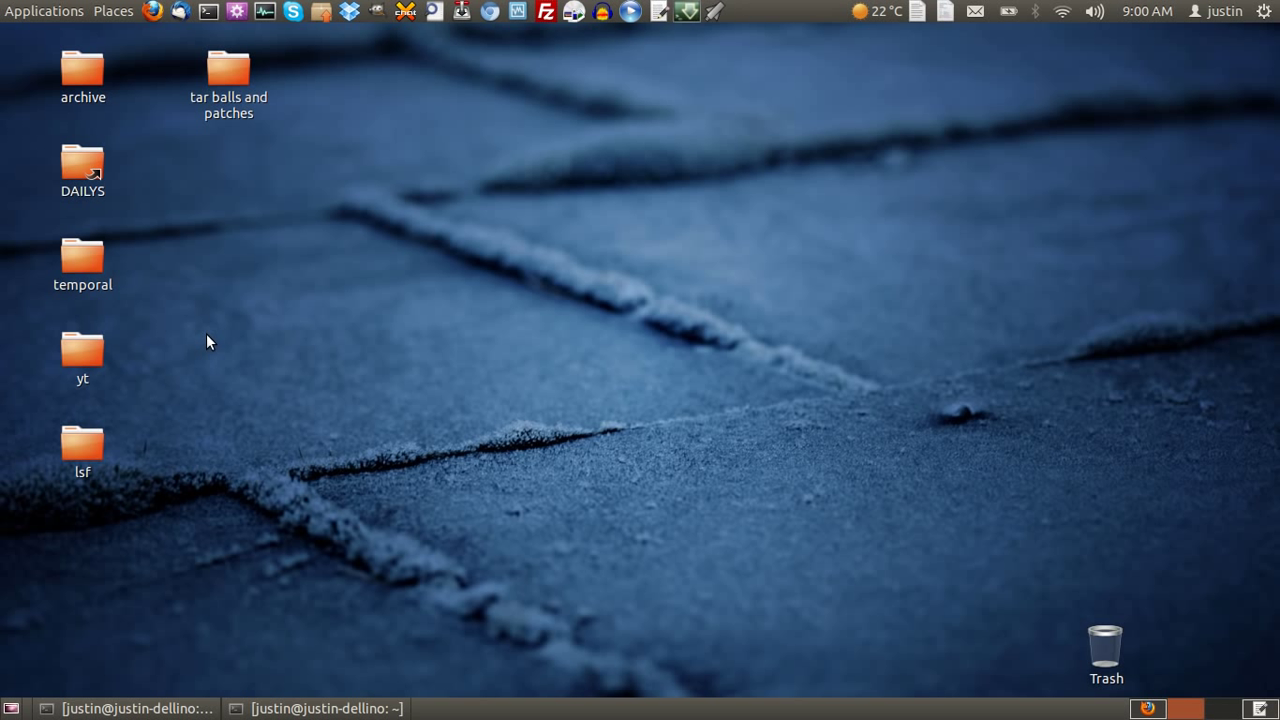
mouse_move(213, 330)
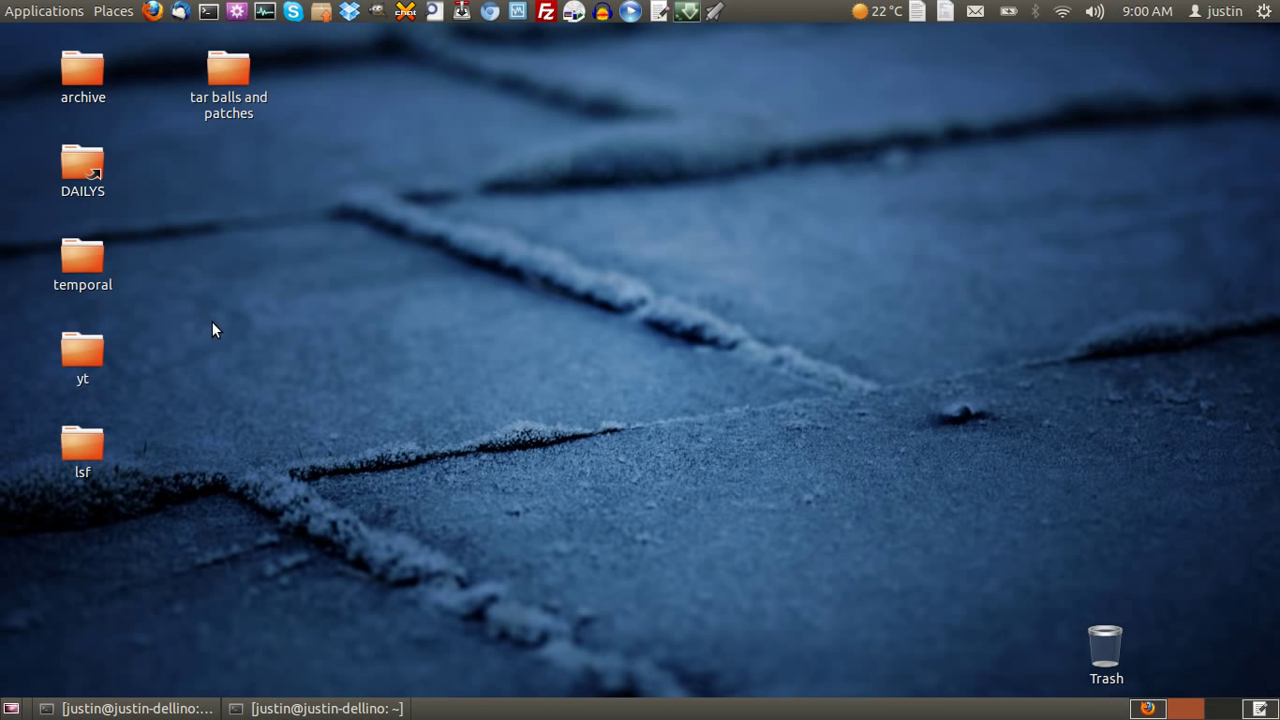
mouse_move(175, 149)
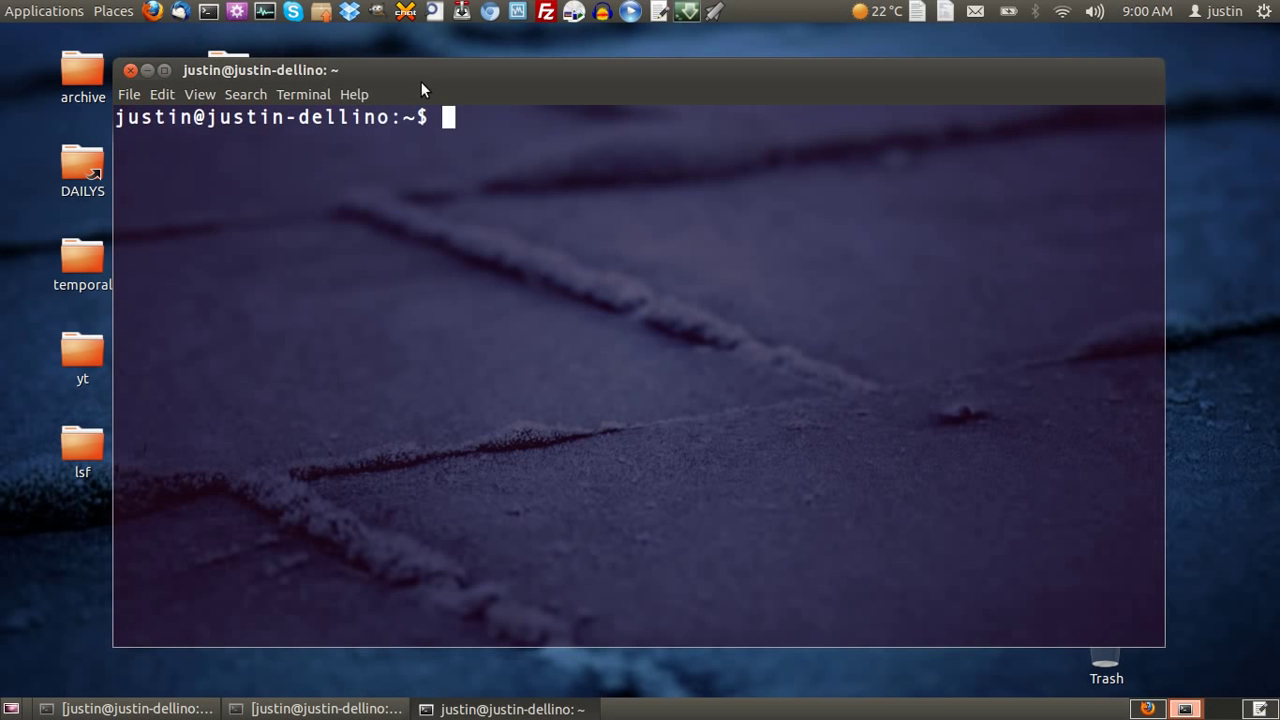
- Run 'sudo apt-get install imagination' in the terminal, confirming it's already the newest version
text(sudo)
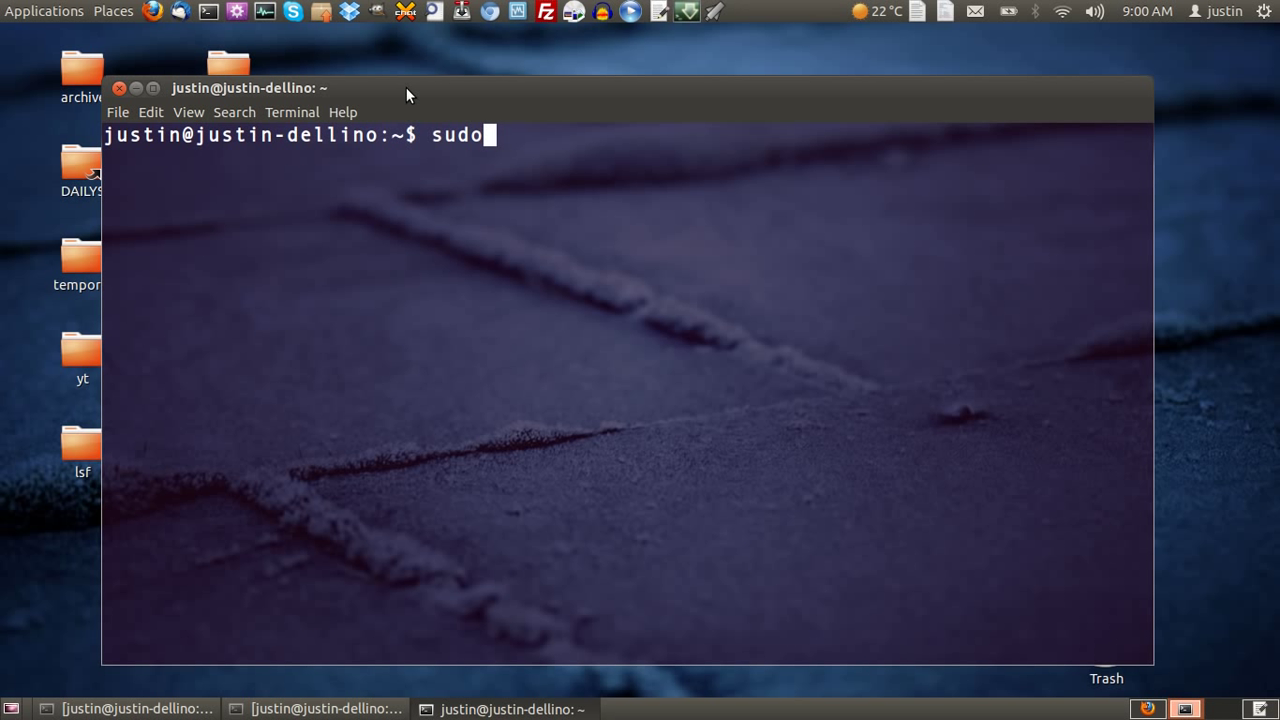
text(apt-get install im)
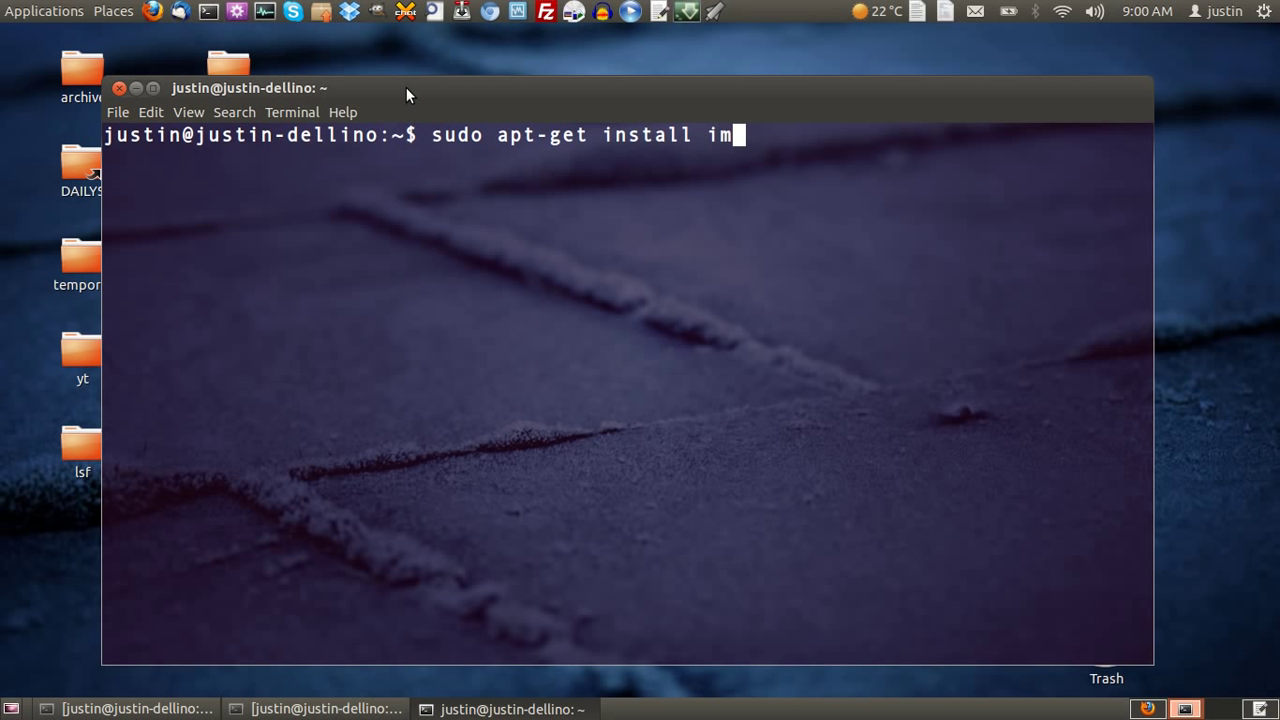
text(agination)
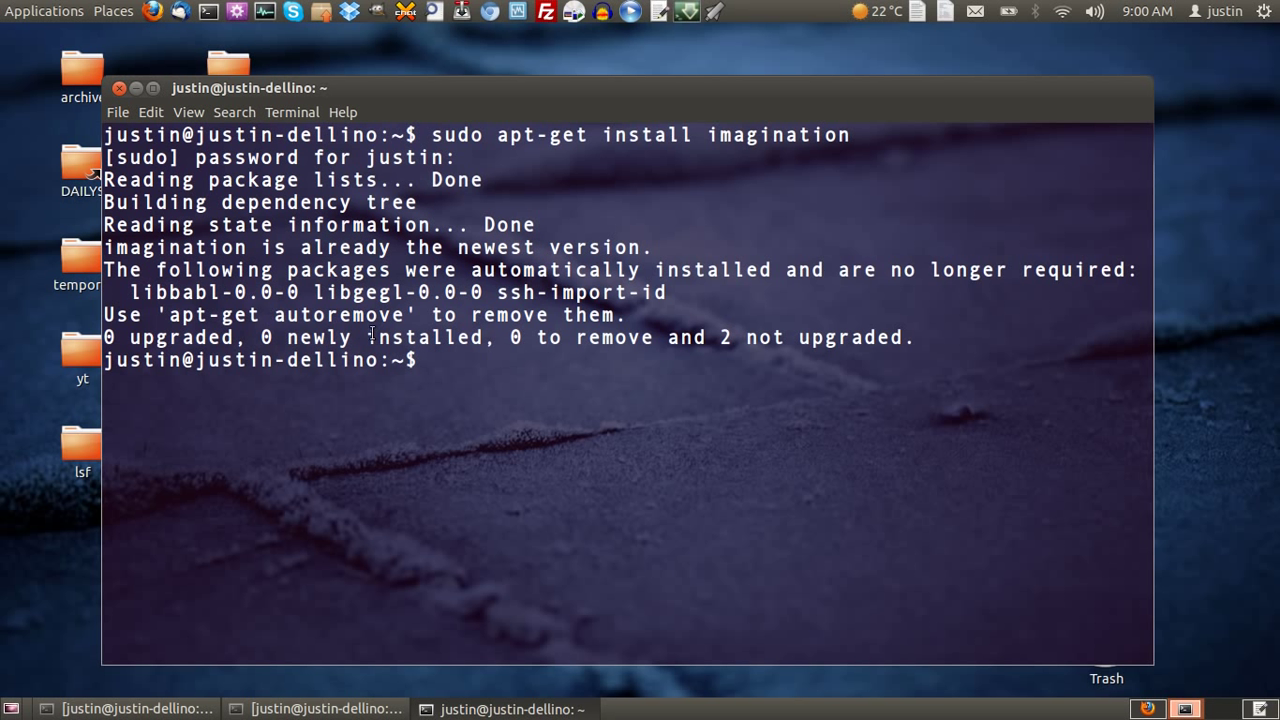
- Launch Imagination from the Applications > Sound & Video menu
click(44, 11)
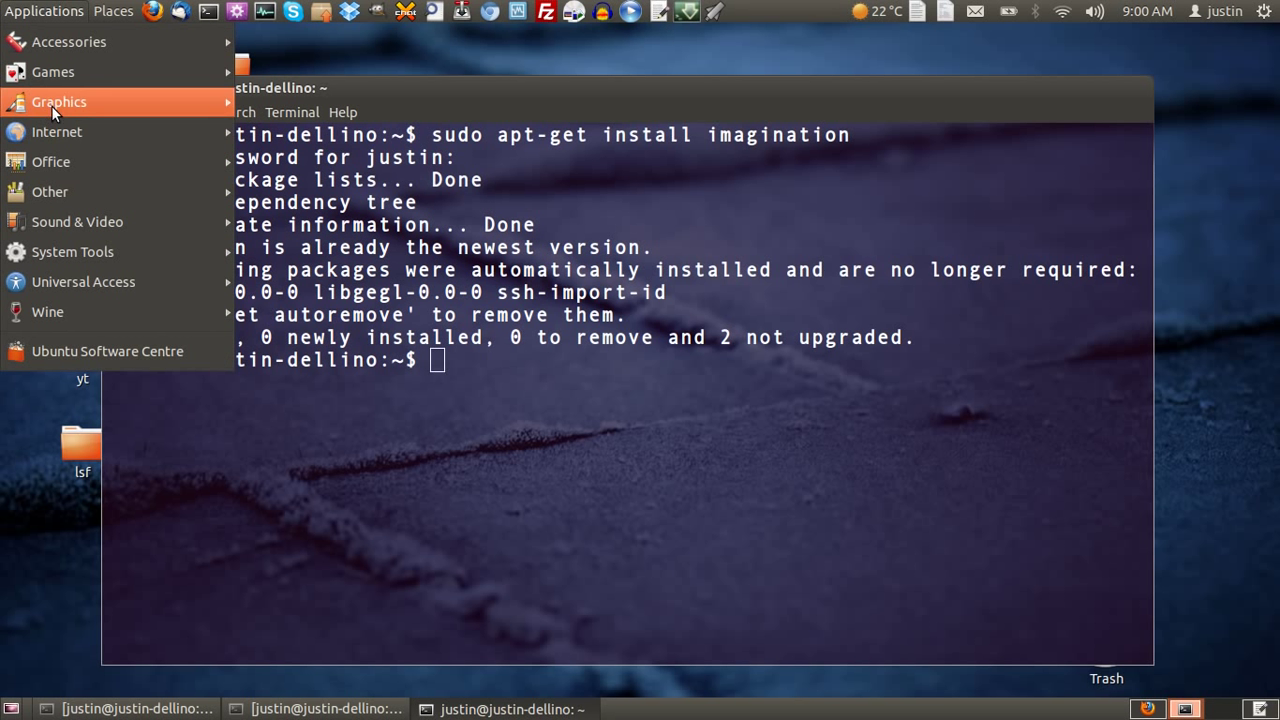
mouse_move(53, 72)
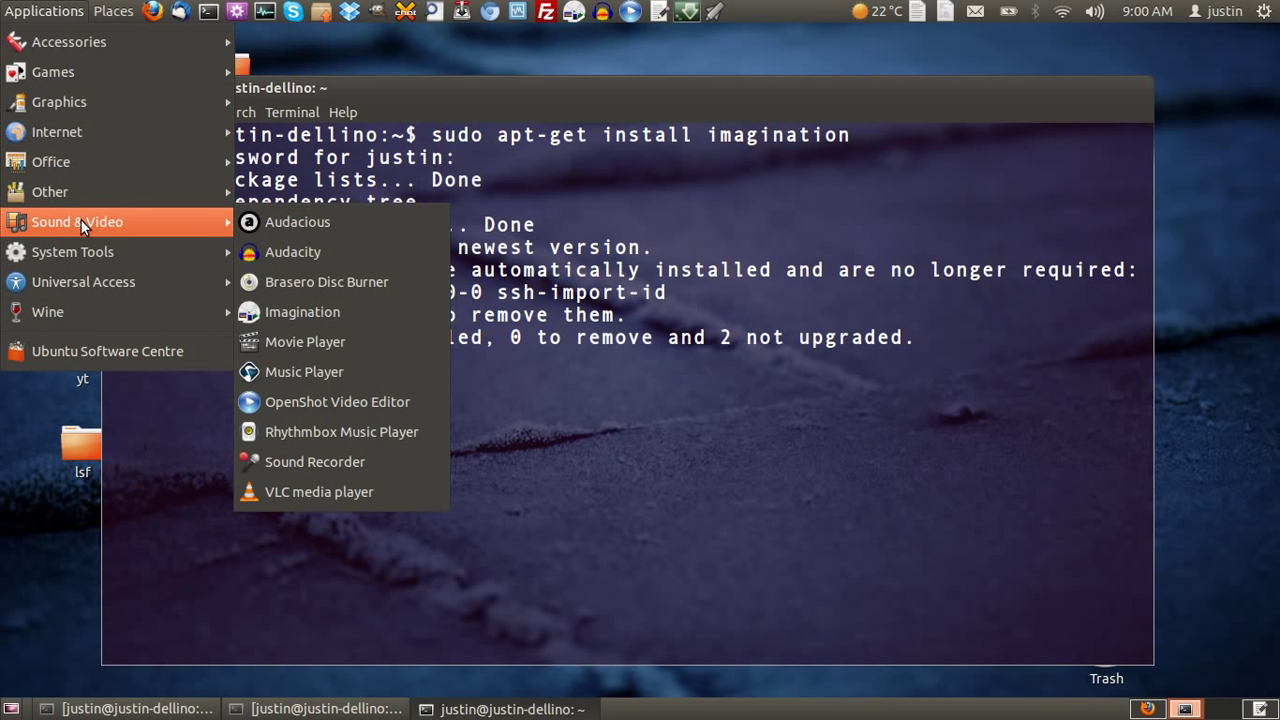
mouse_move(302, 312)
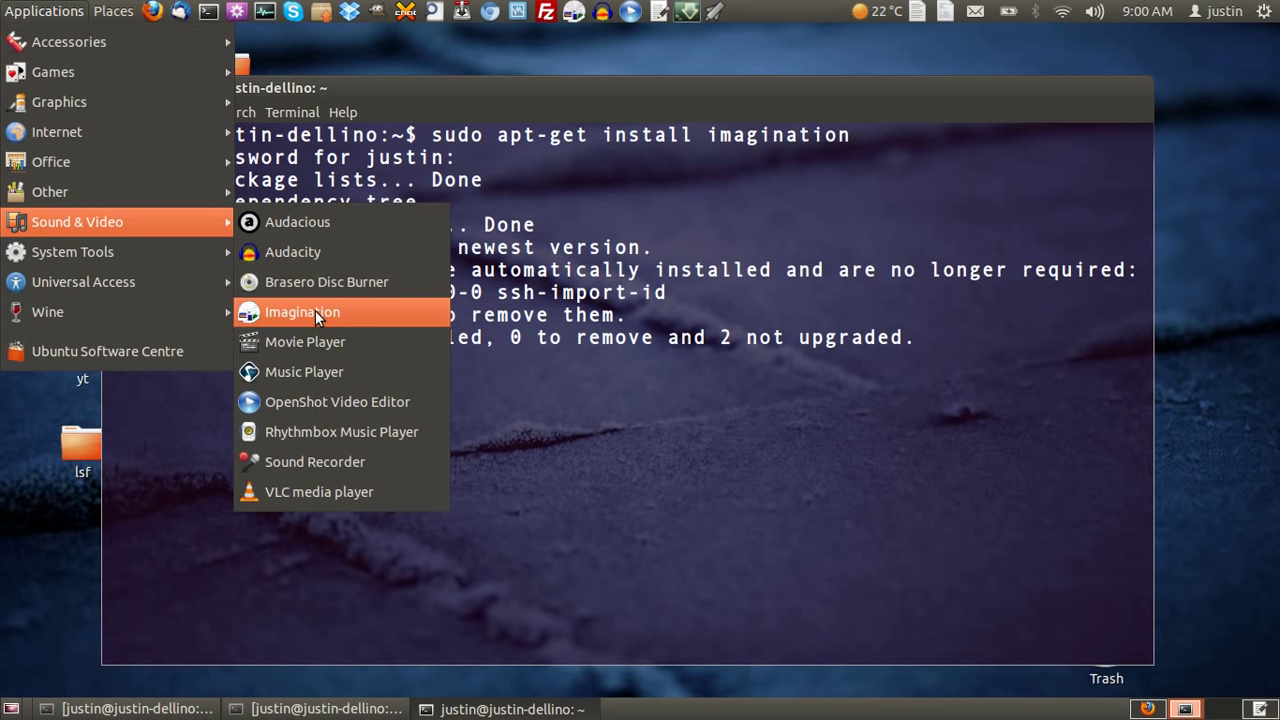
click(301, 311)
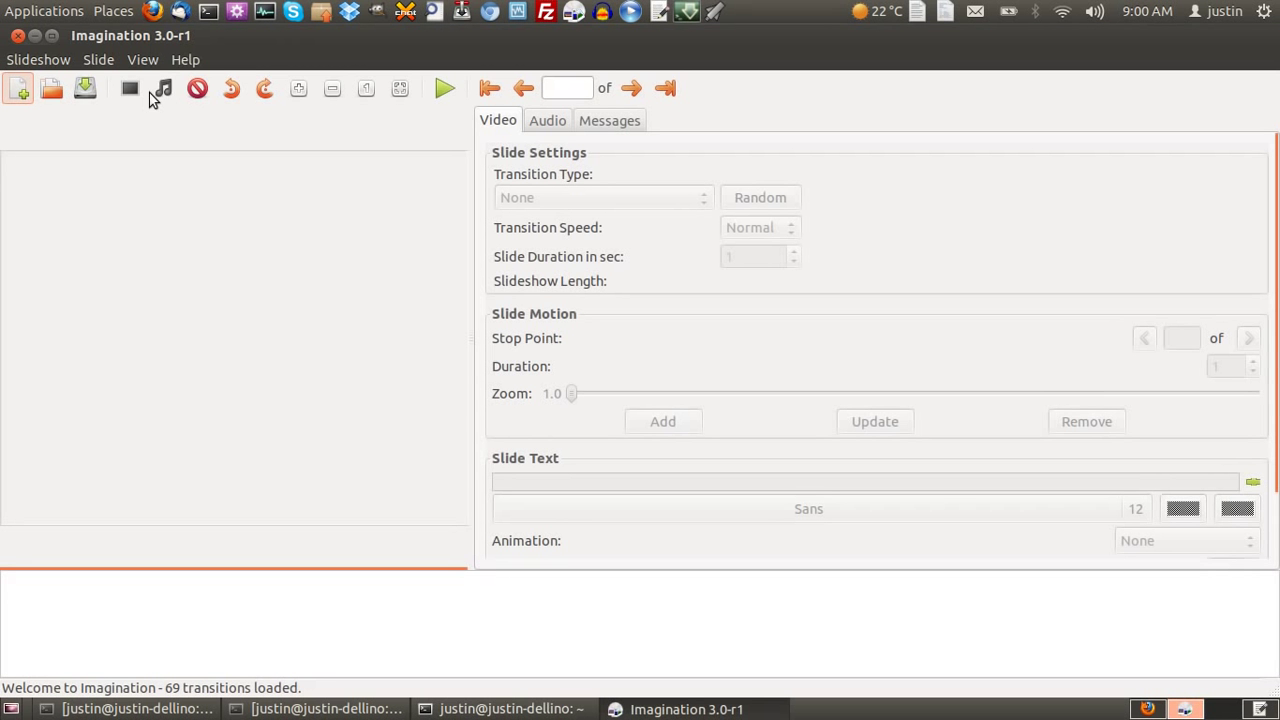
mouse_move(504, 287)
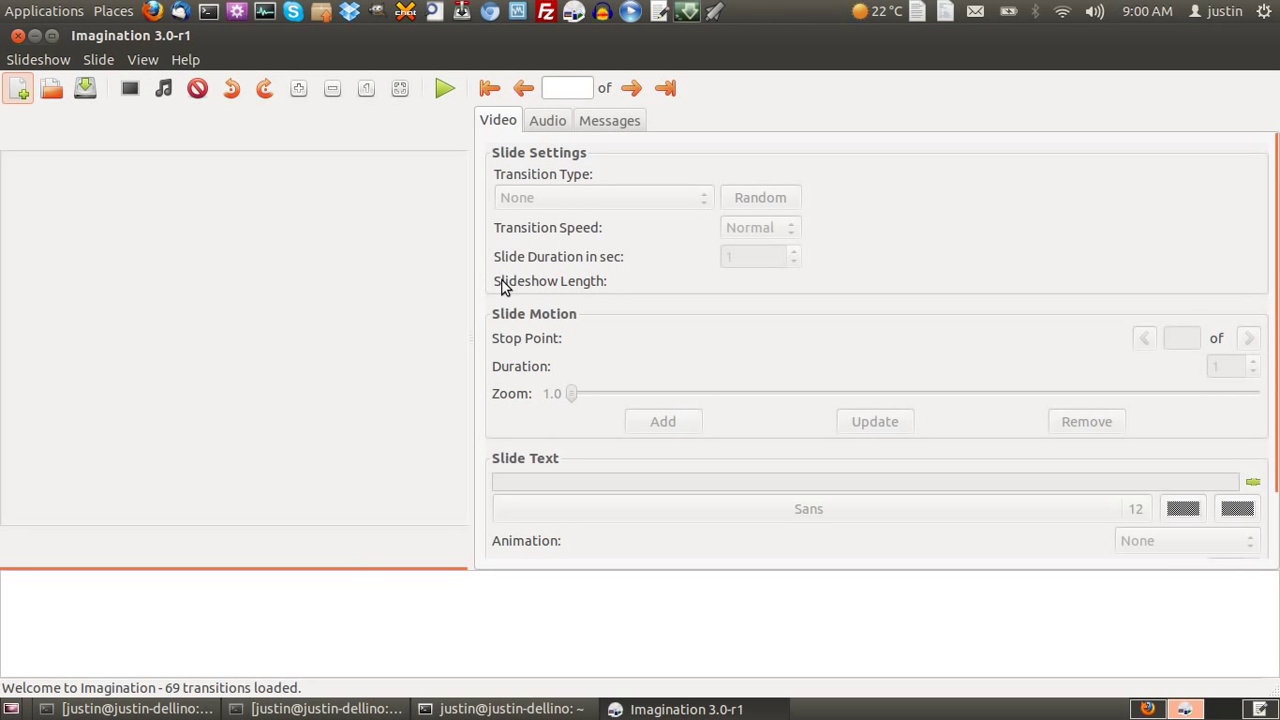
mouse_move(18, 89)
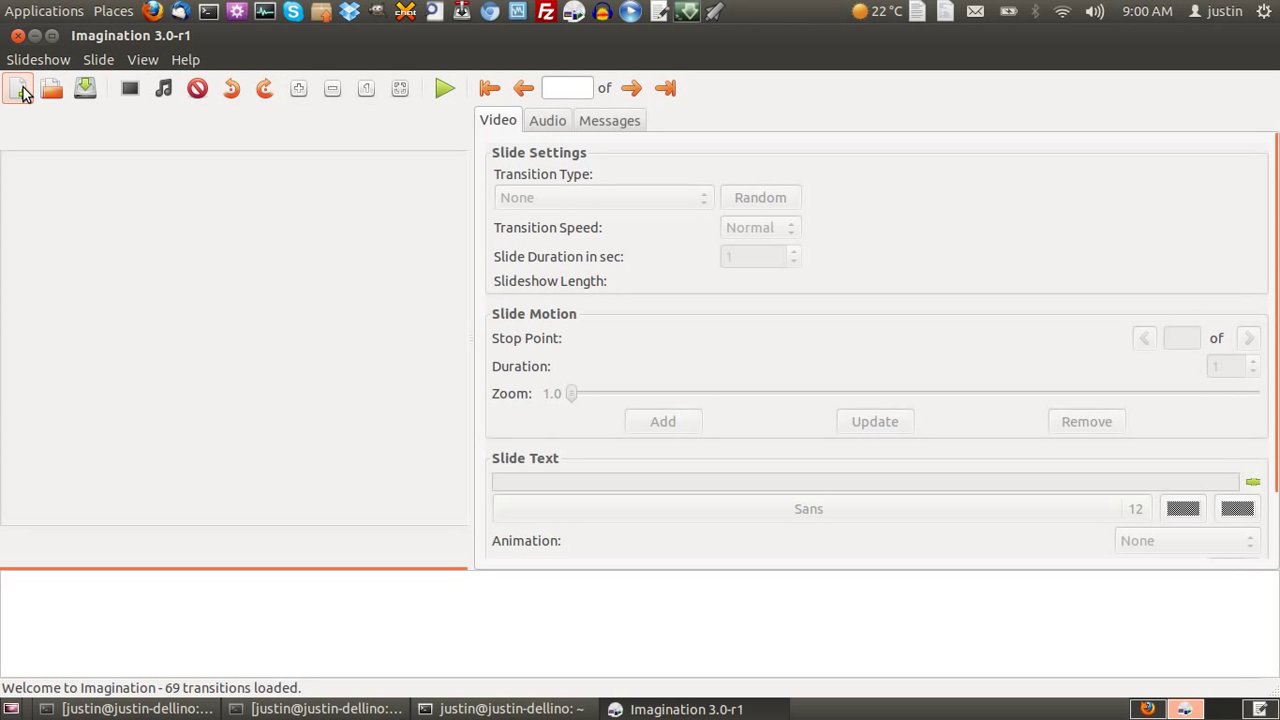
mouse_move(18, 89)
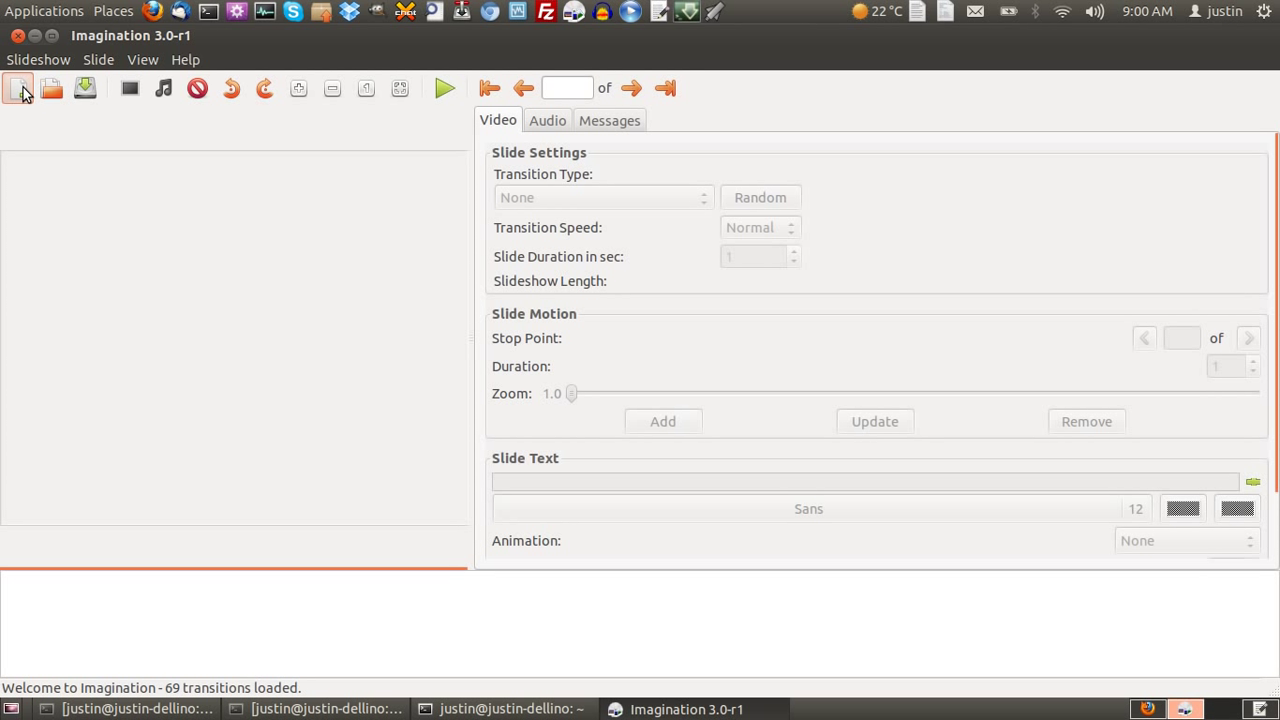
- Start a new slideshow to bring up the creation settings dialog
click(18, 88)
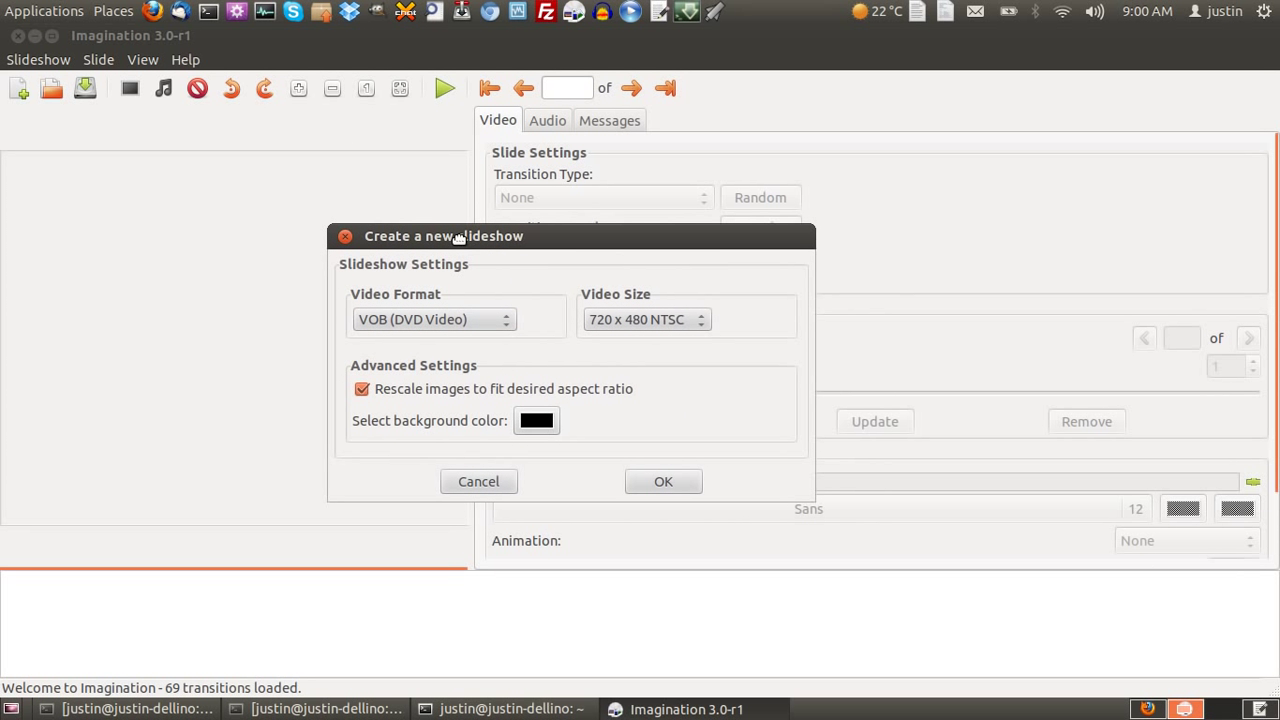
- Create the slideshow with VOB (DVD Video) format at 1920 x 1080 HD size
click(432, 319)
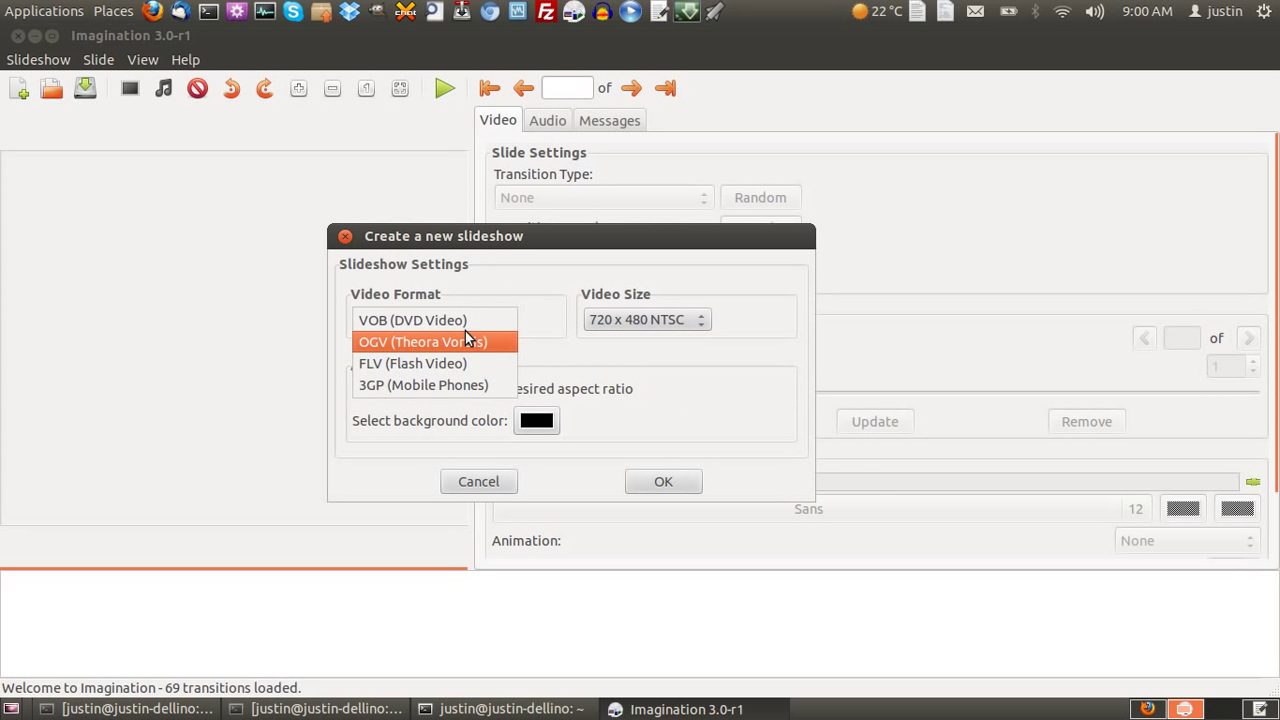
mouse_move(437, 363)
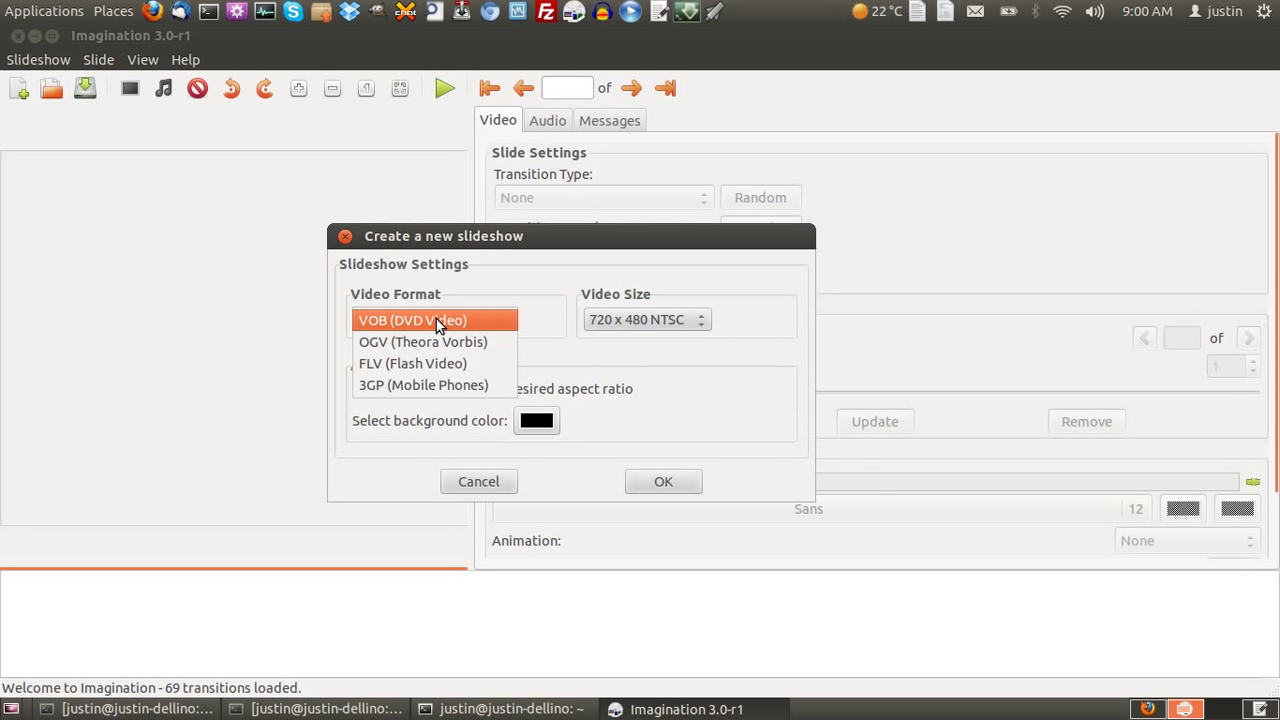
click(647, 319)
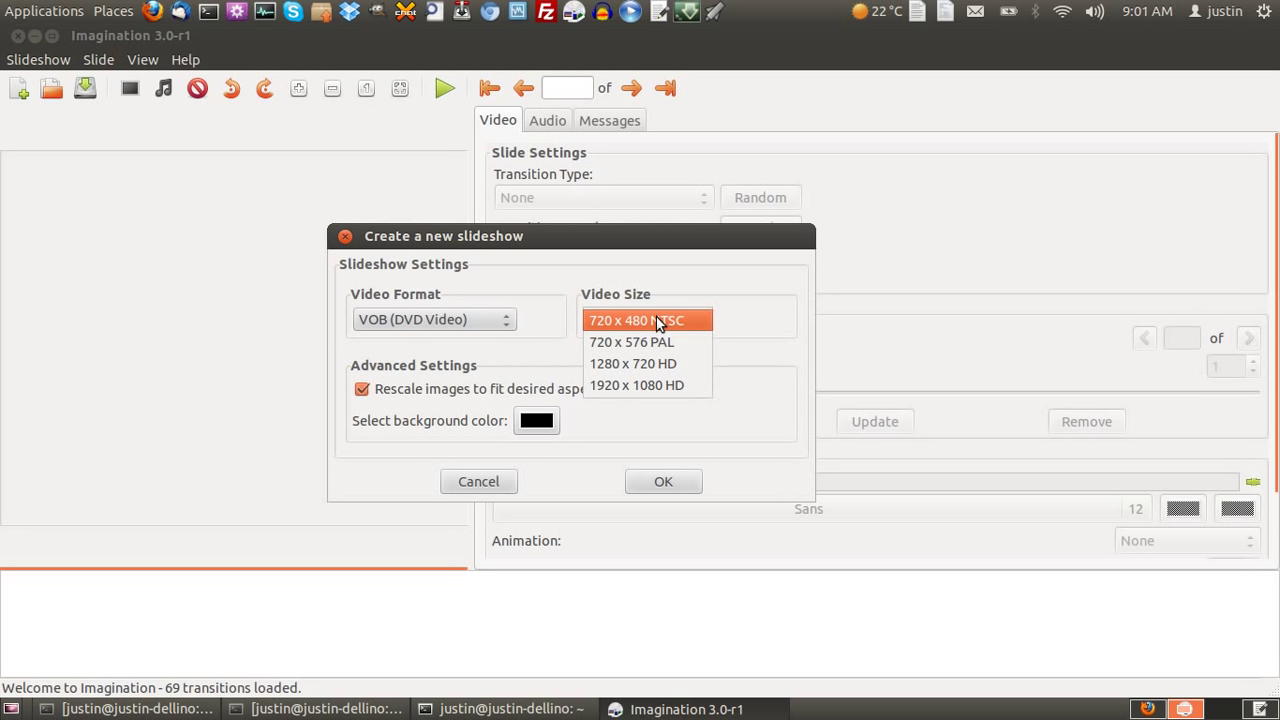
mouse_move(632, 327)
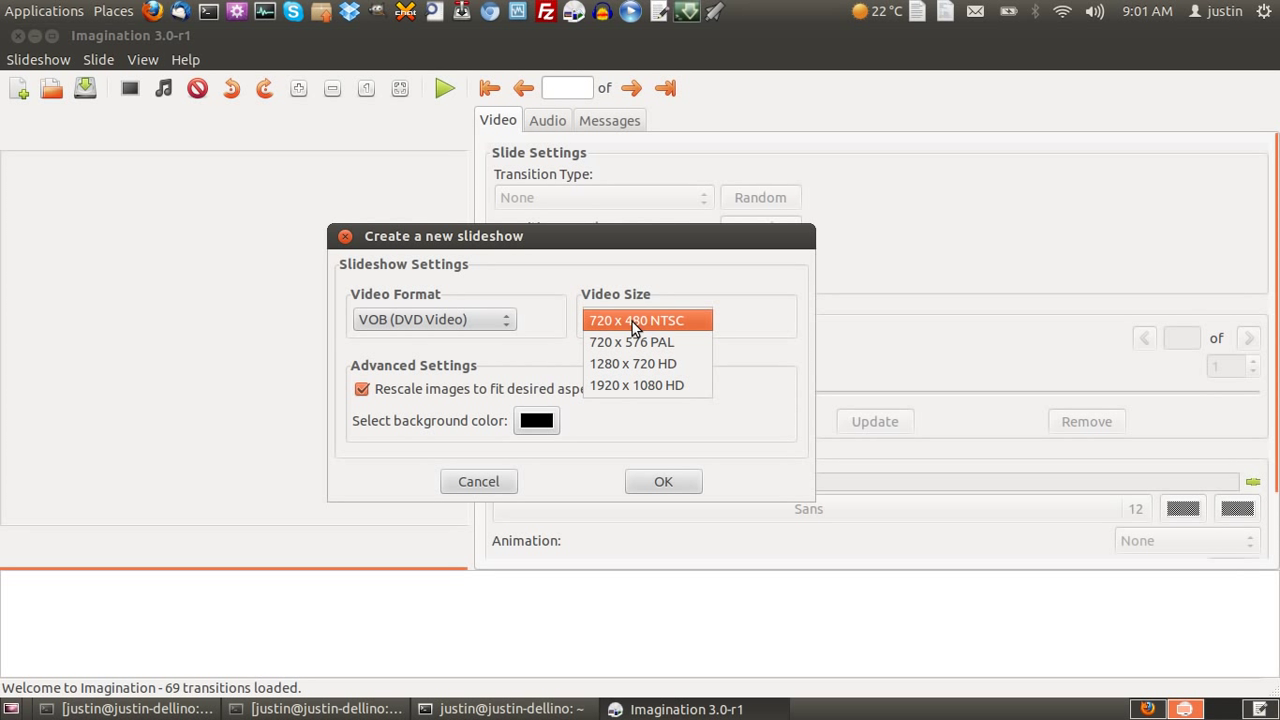
mouse_move(658, 328)
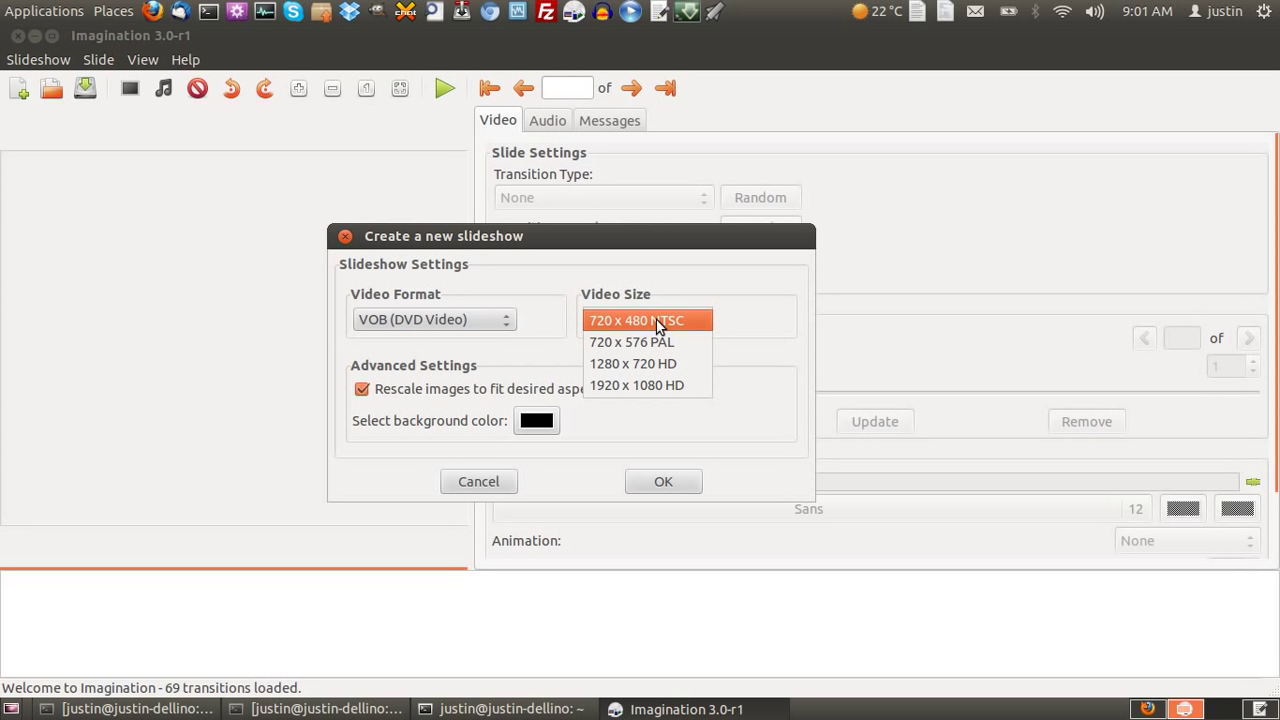
mouse_move(652, 342)
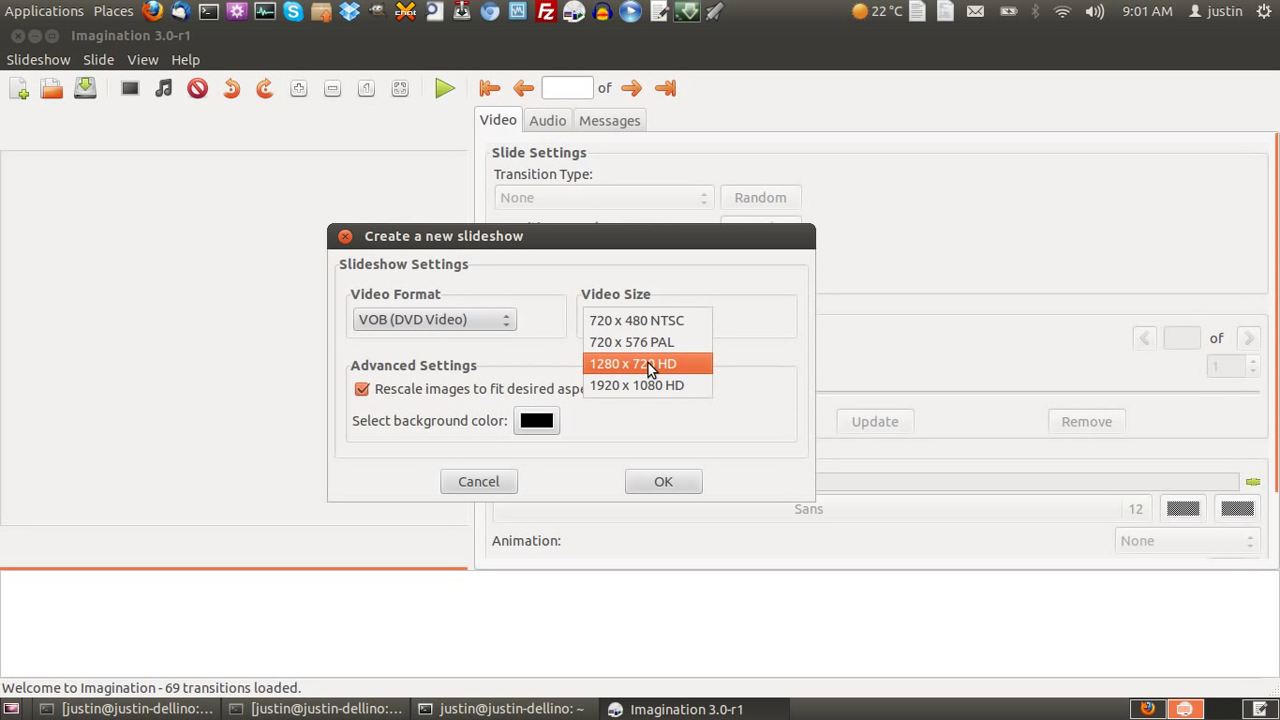
click(636, 385)
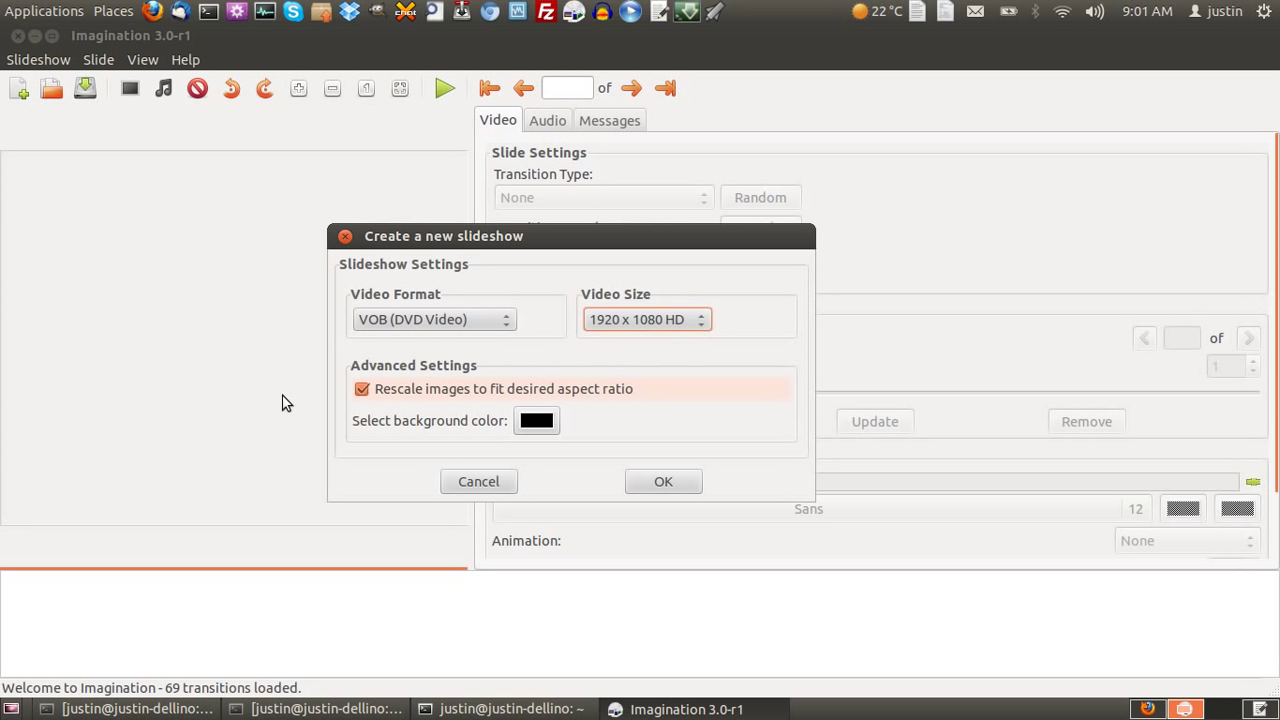
click(662, 481)
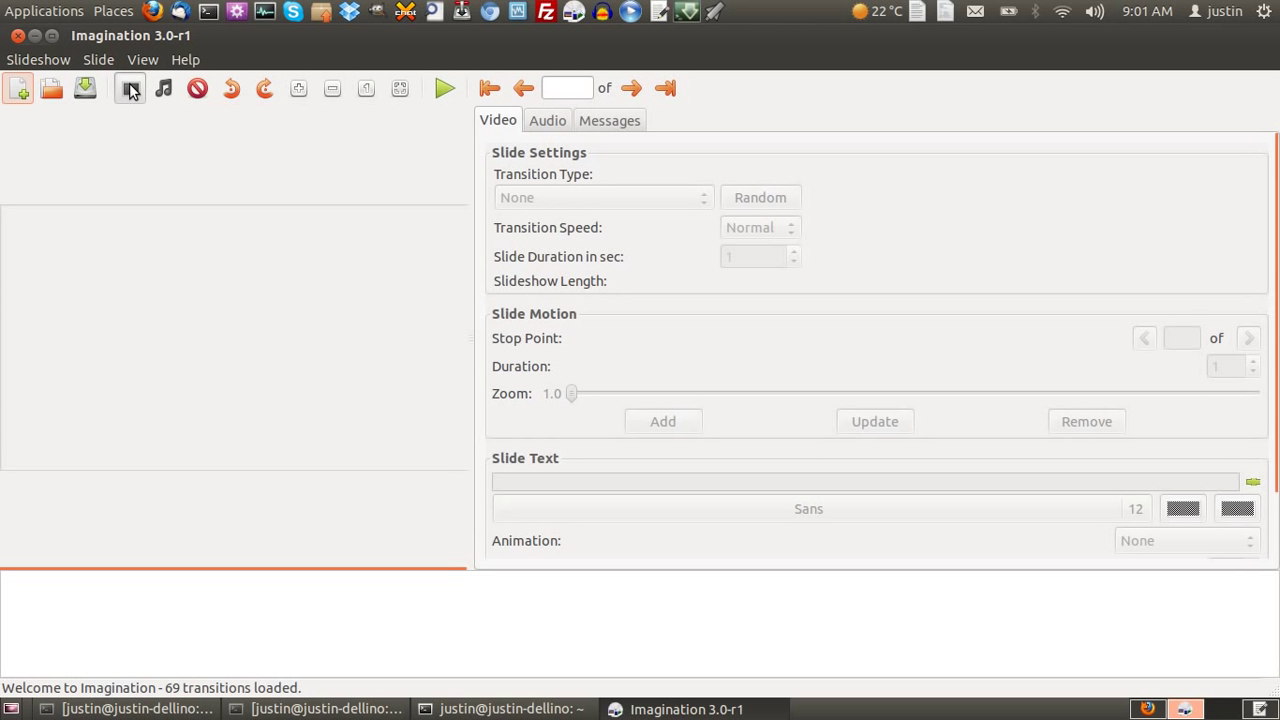
- Import the terminal screenshot and abstract image as slides, then select both
click(129, 88)
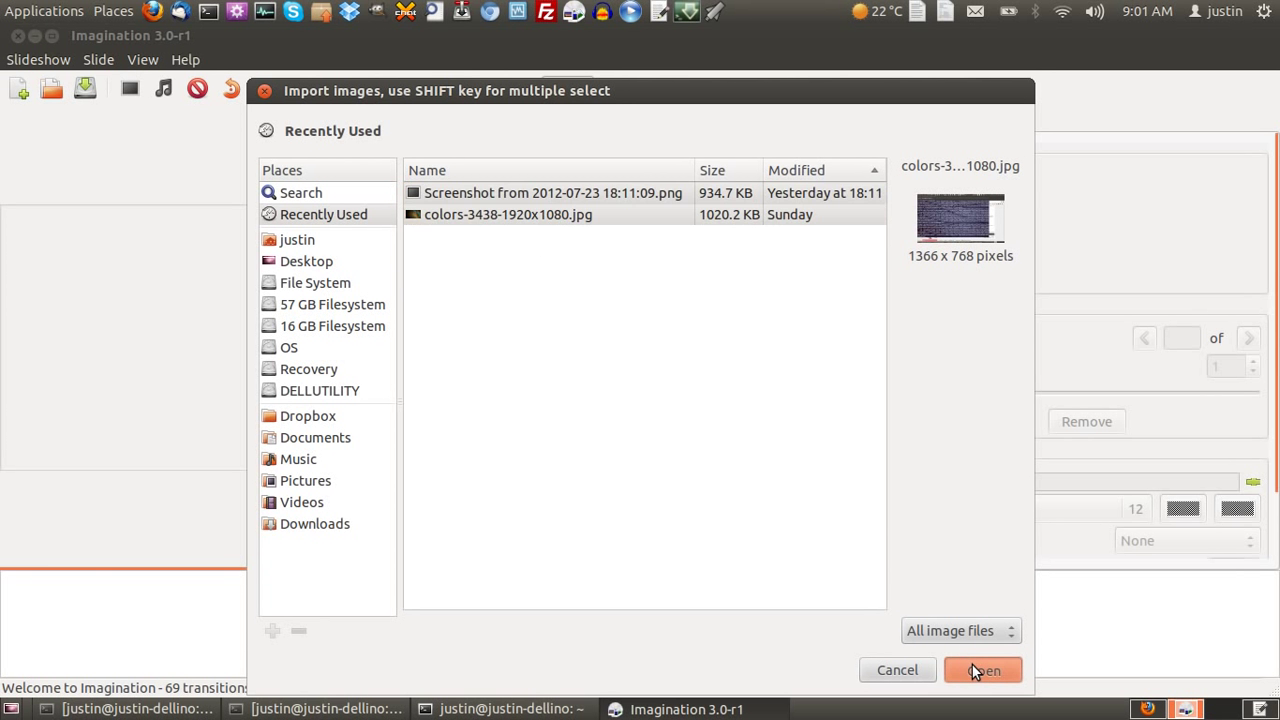
click(981, 670)
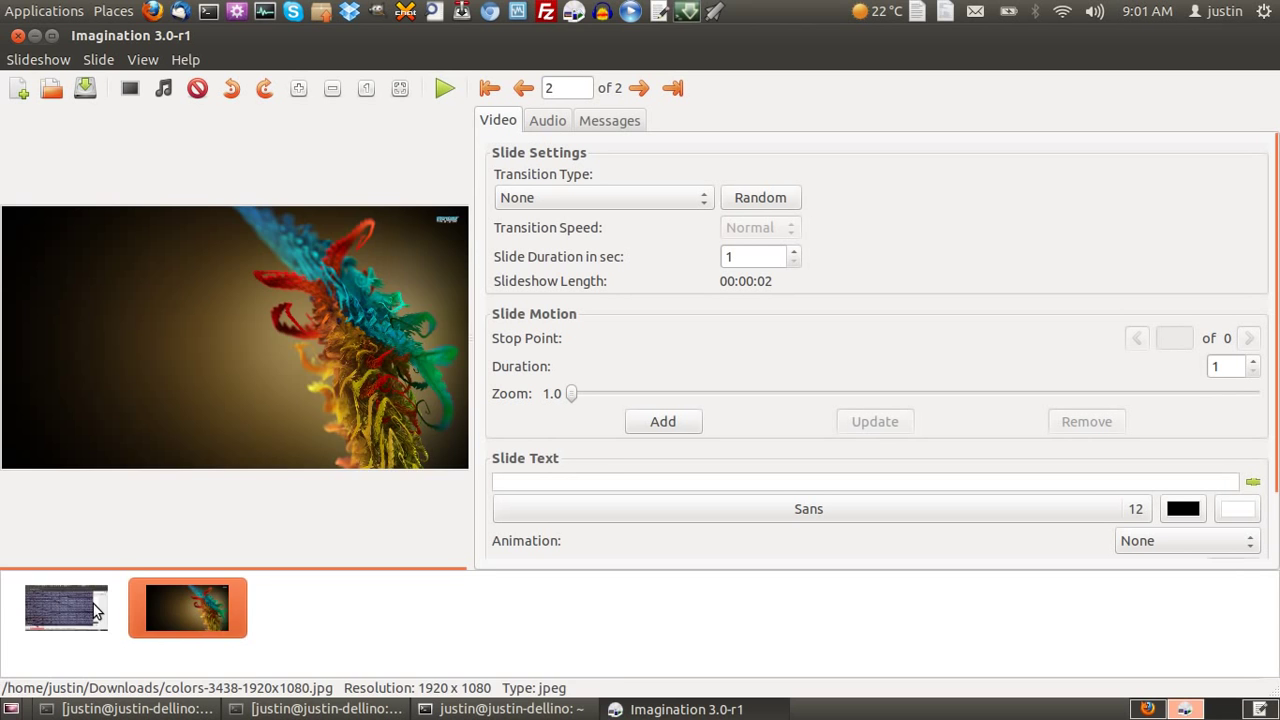
click(66, 607)
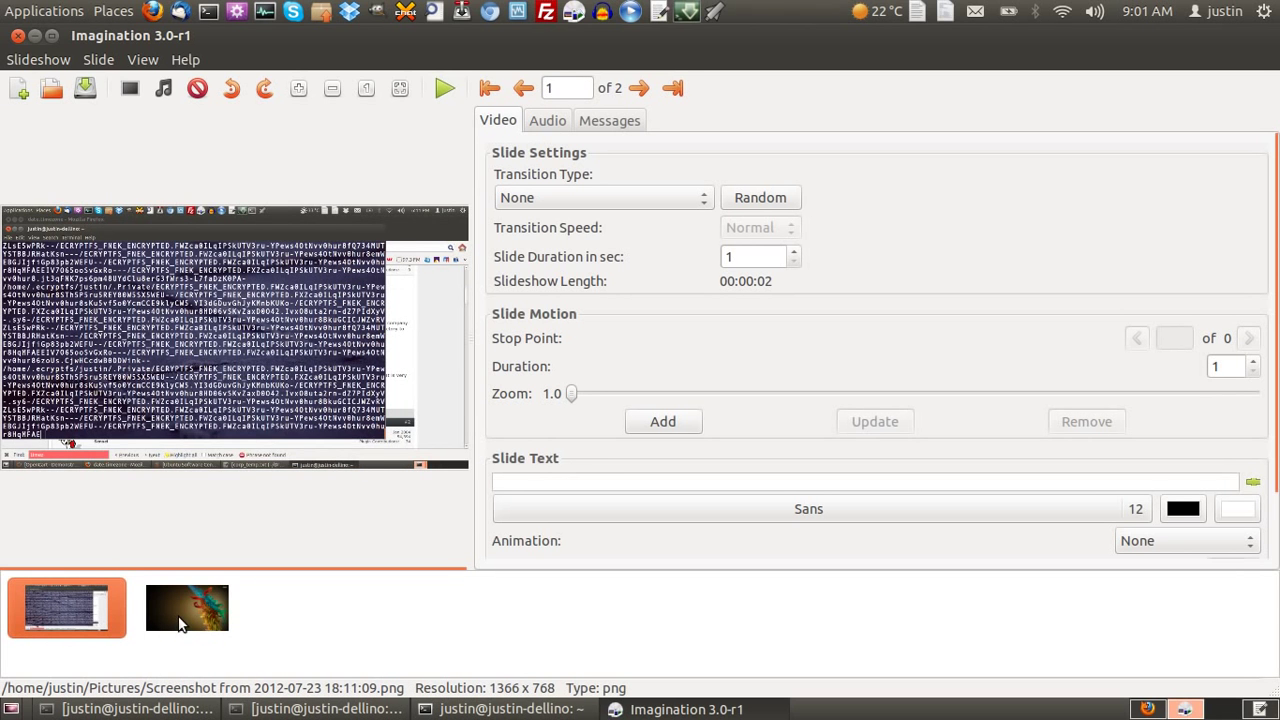
click(67, 607)
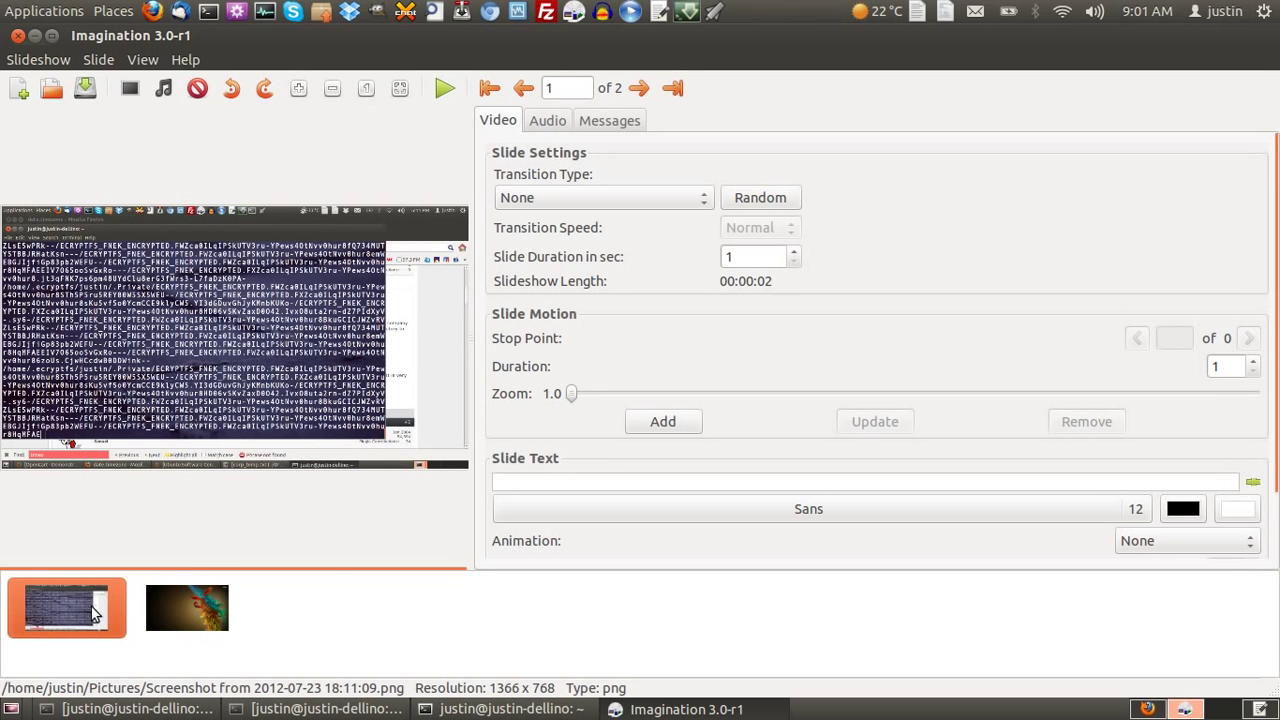
click(187, 607)
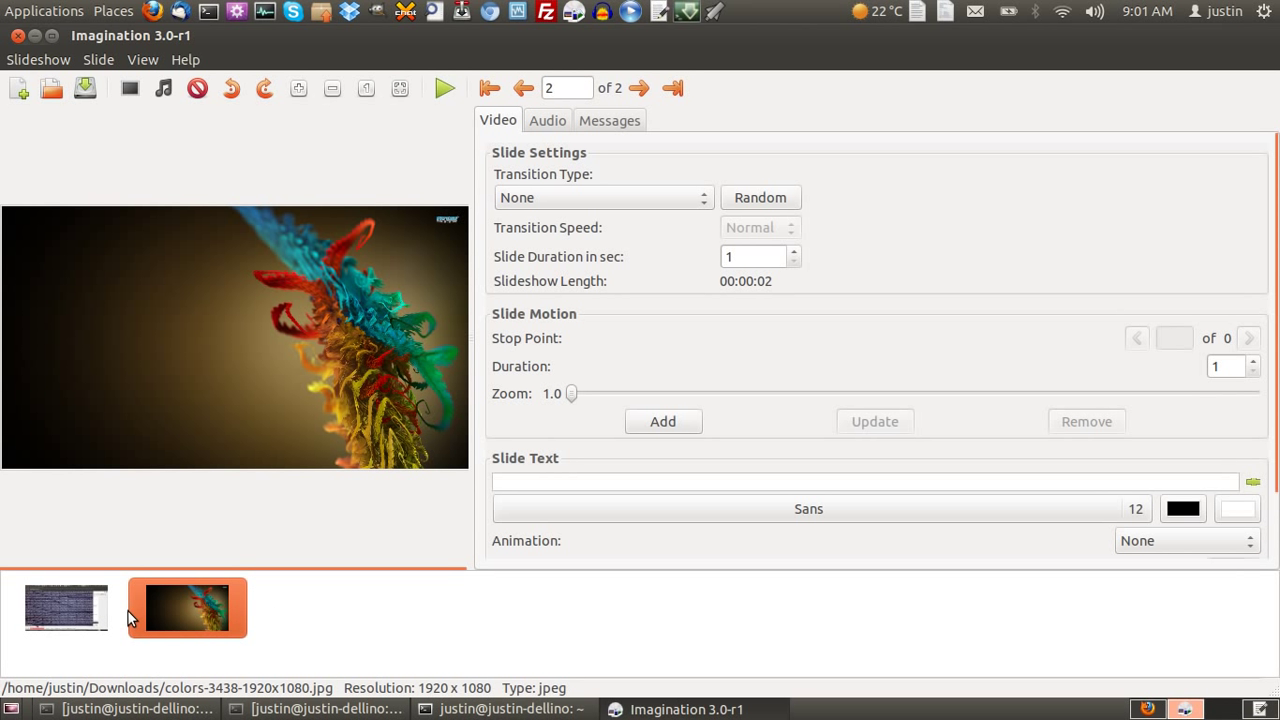
click(66, 607)
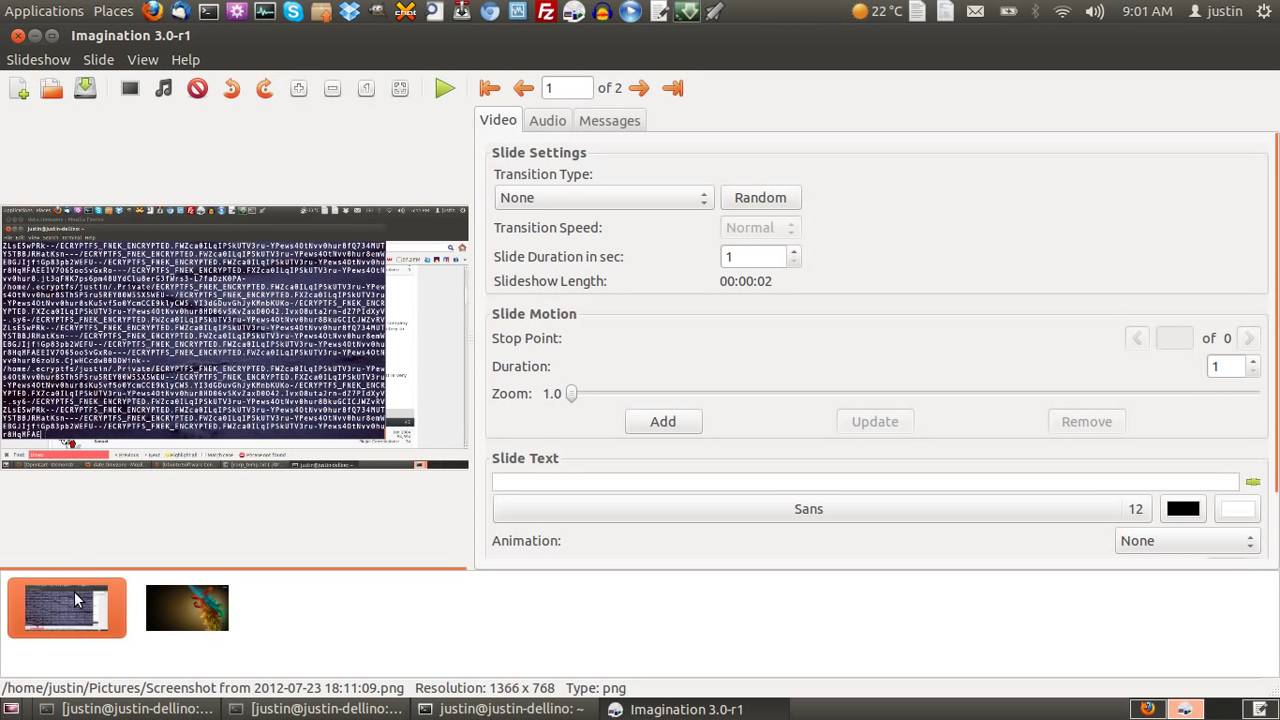
click(187, 607)
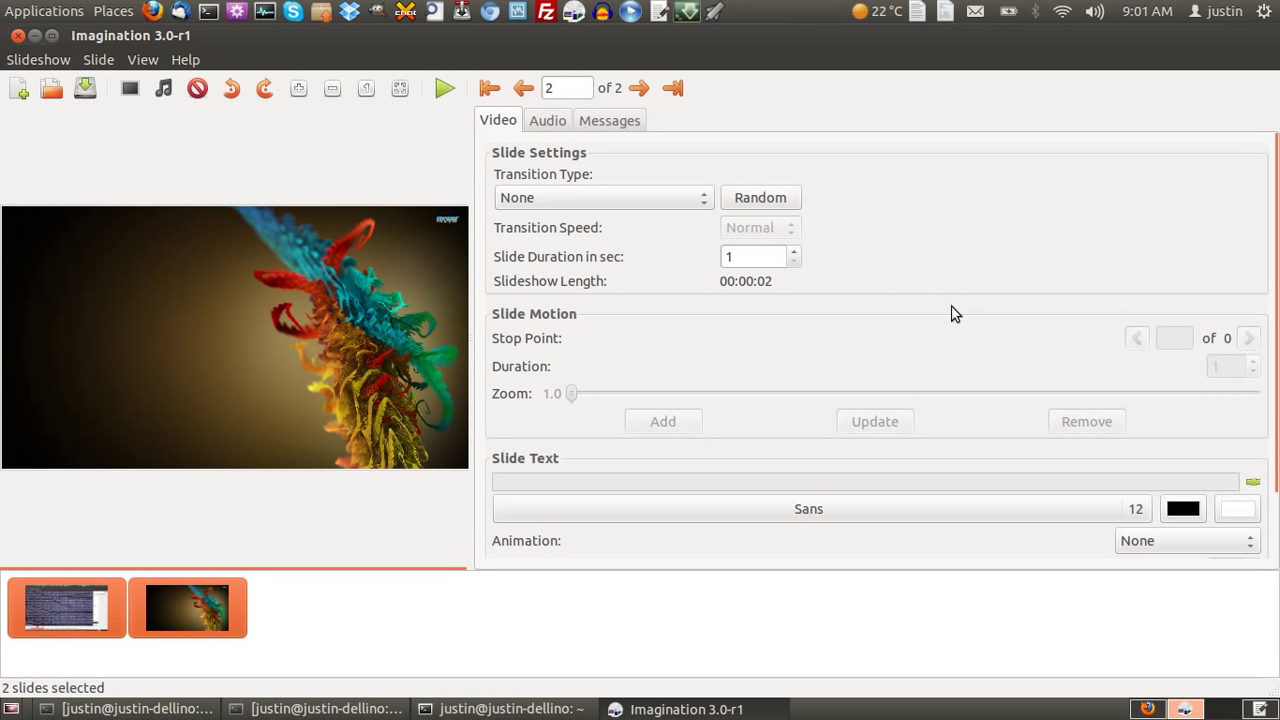
mouse_move(585, 268)
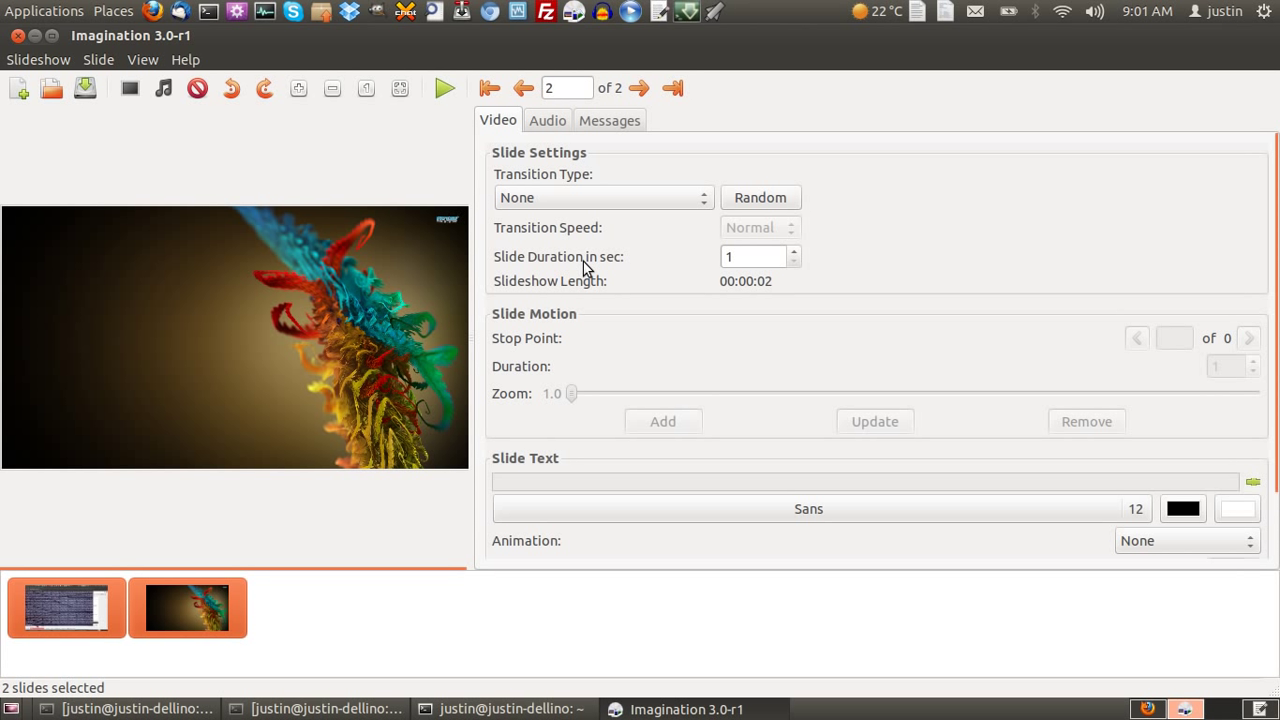
- Set both selected slides' duration to 10 seconds each
click(793, 251)
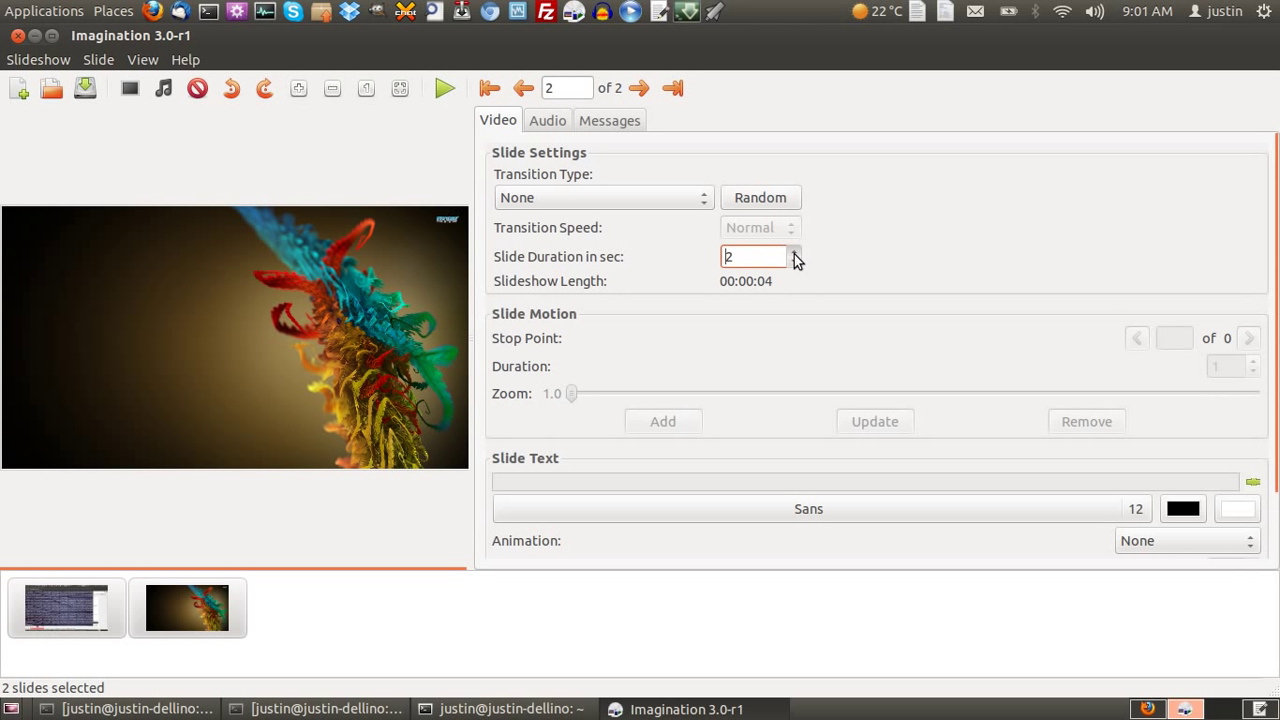
click(795, 251)
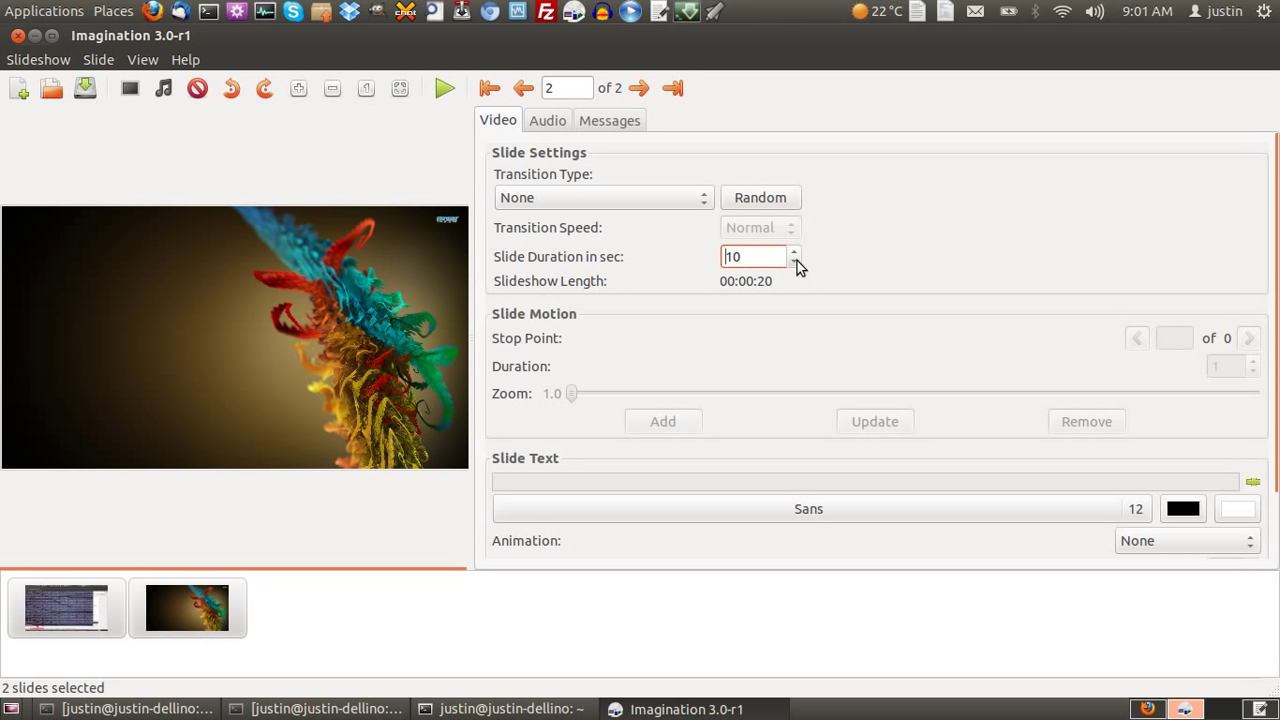
mouse_move(758, 298)
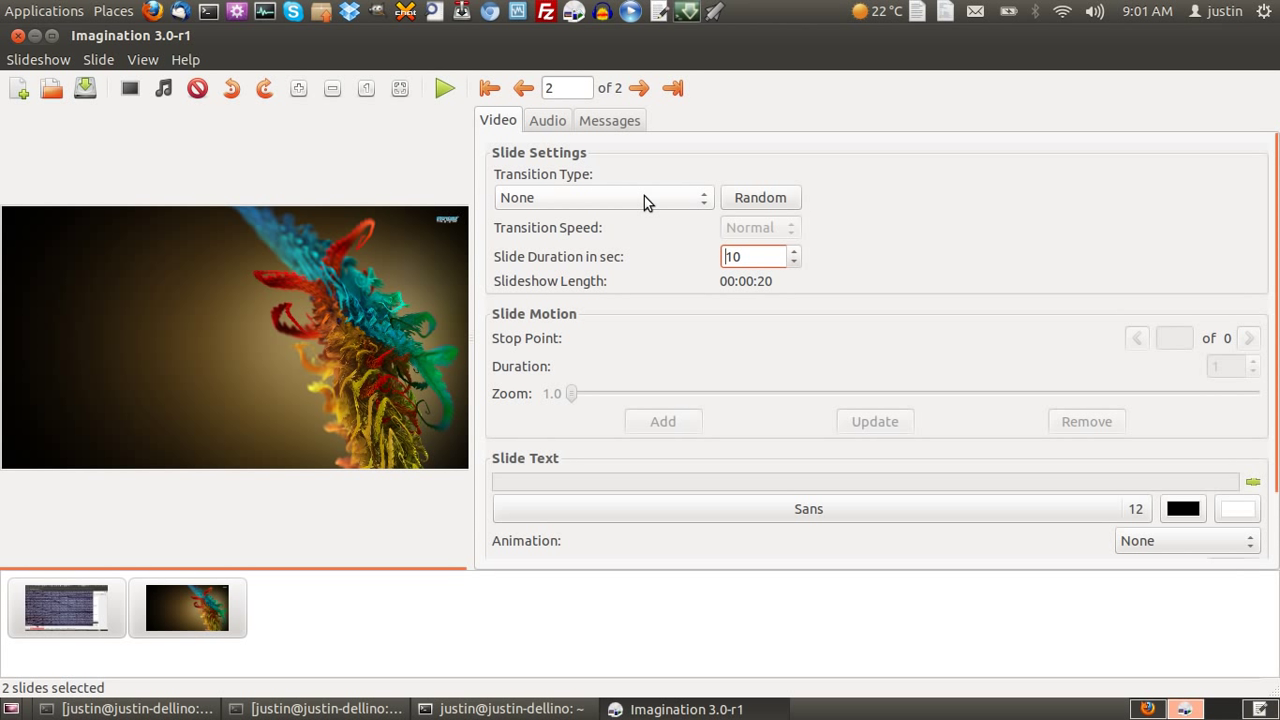
- Apply the Clock Wipe > Clockwise Nine transition to both slides
click(600, 197)
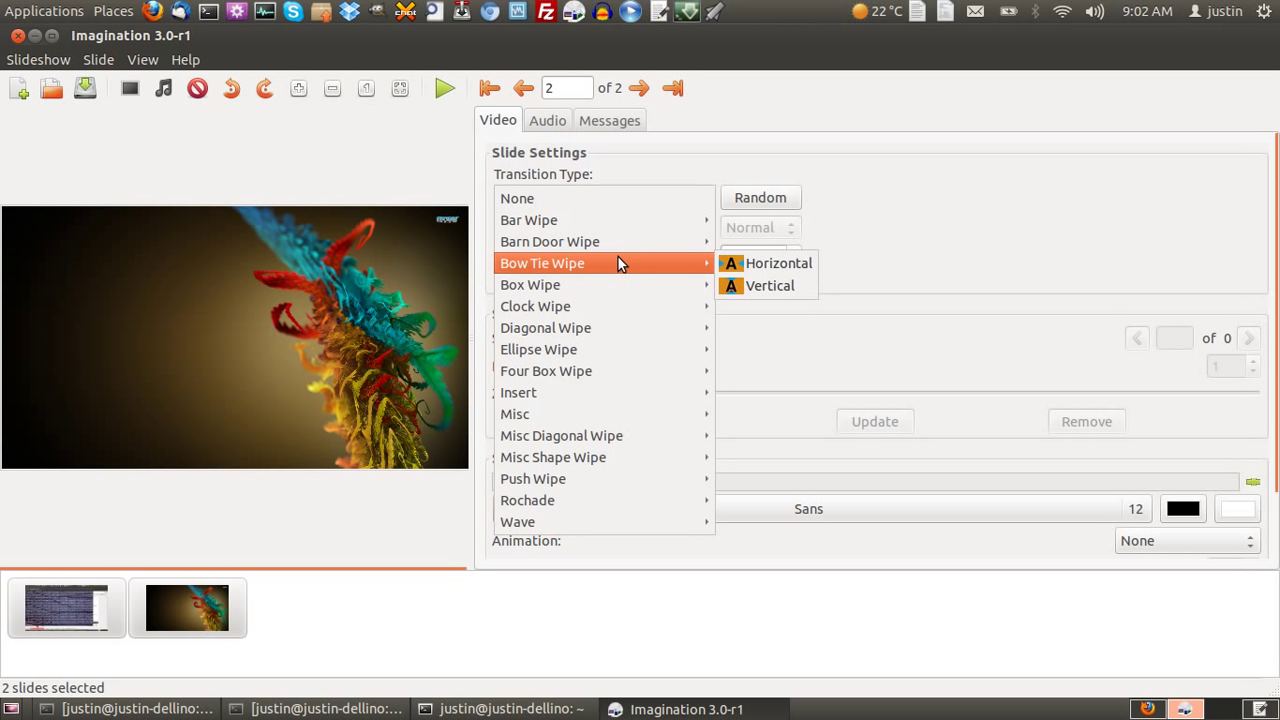
mouse_move(614, 284)
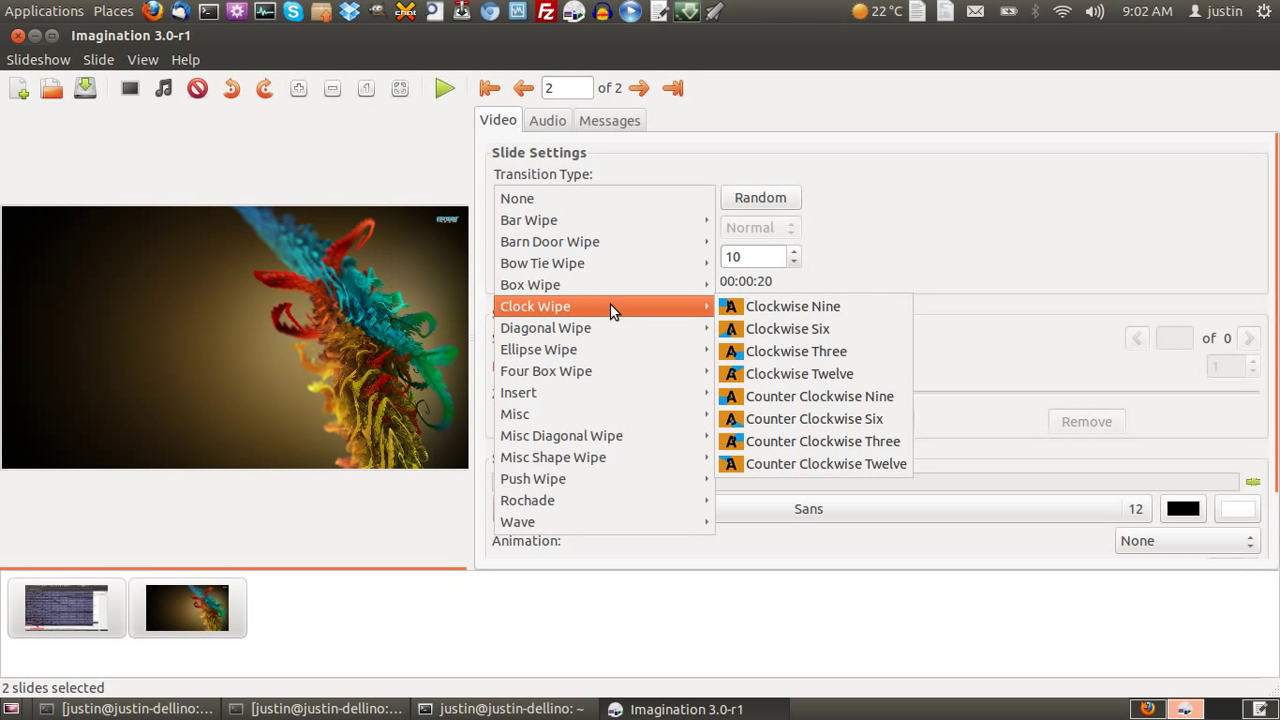
click(793, 306)
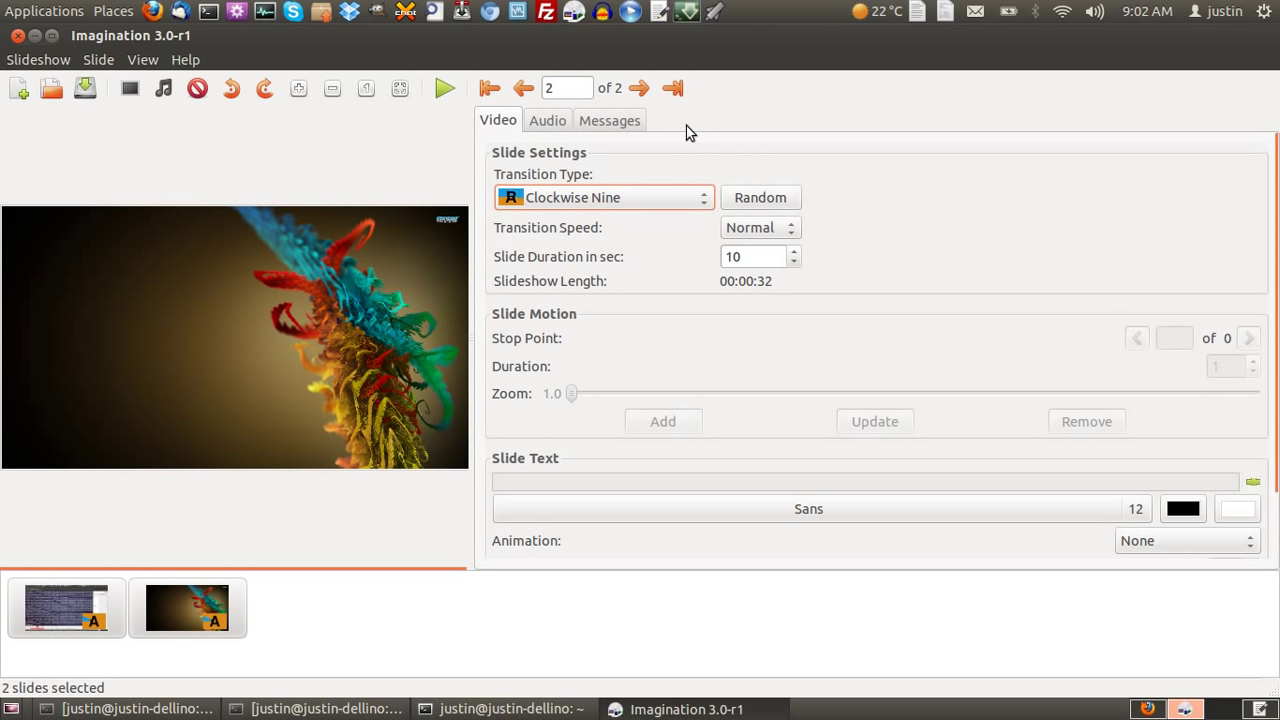
click(547, 120)
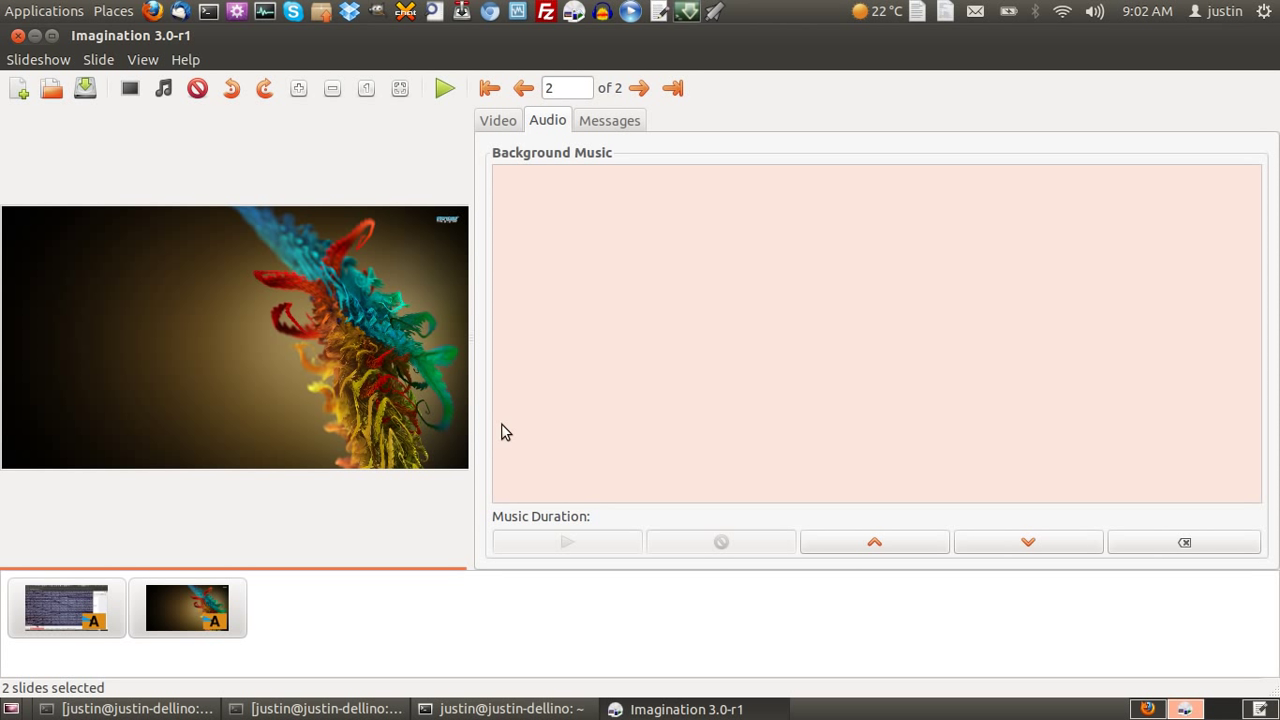
mouse_move(635, 243)
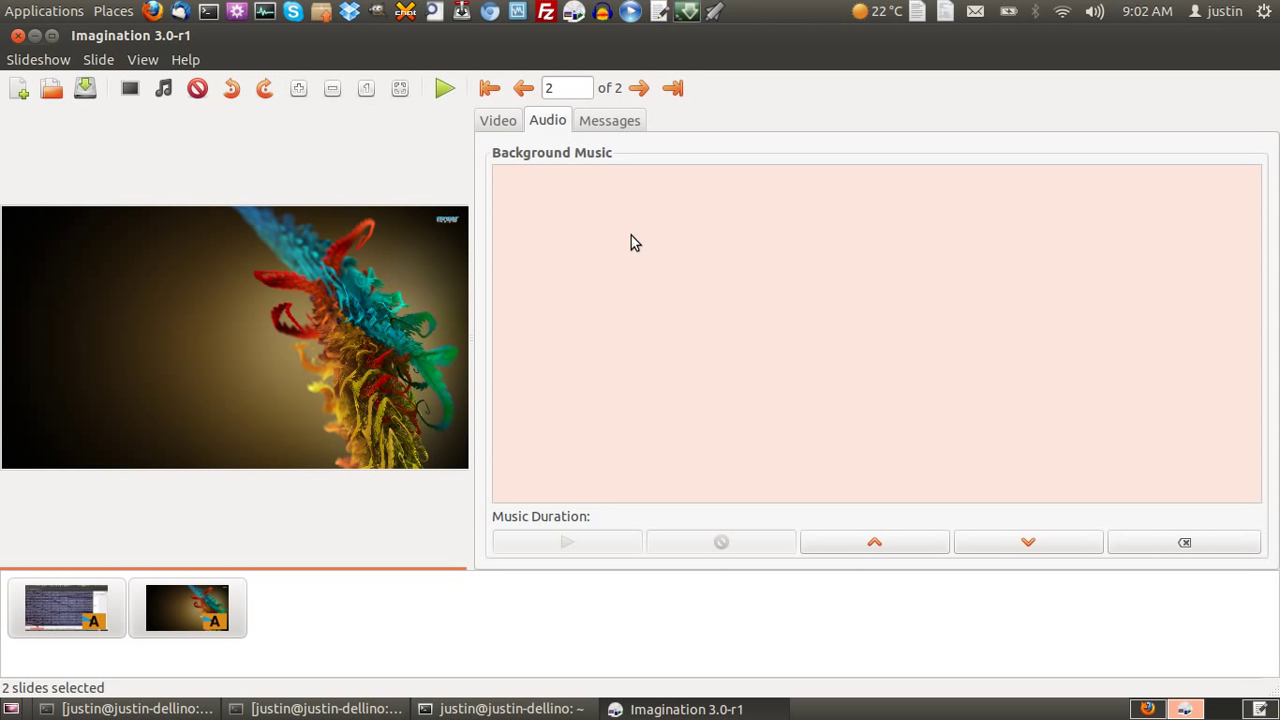
mouse_move(660, 221)
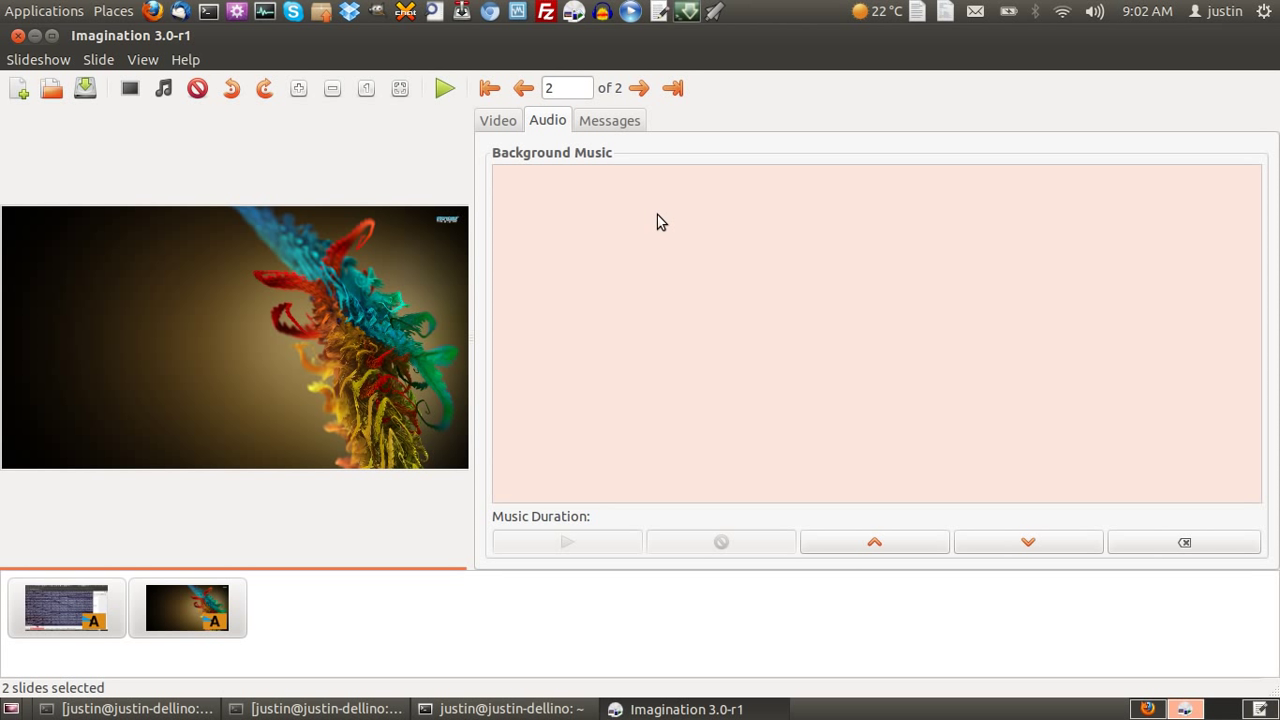
click(609, 120)
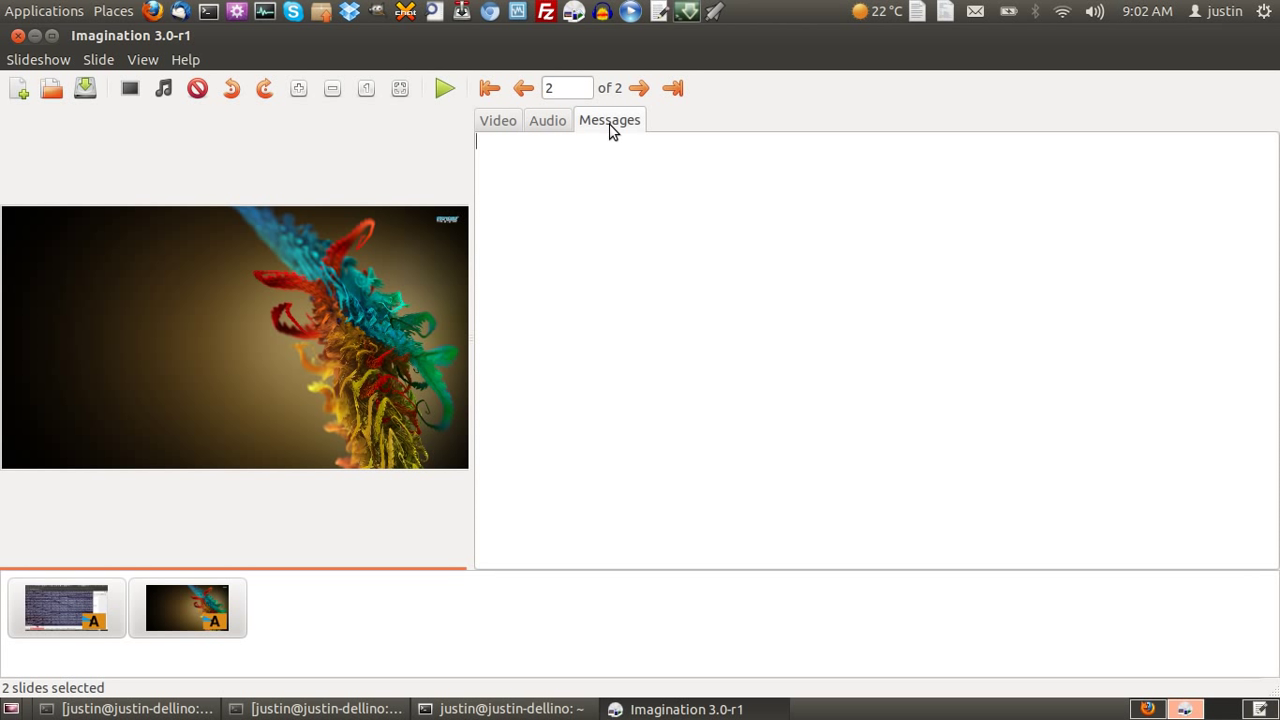
click(498, 120)
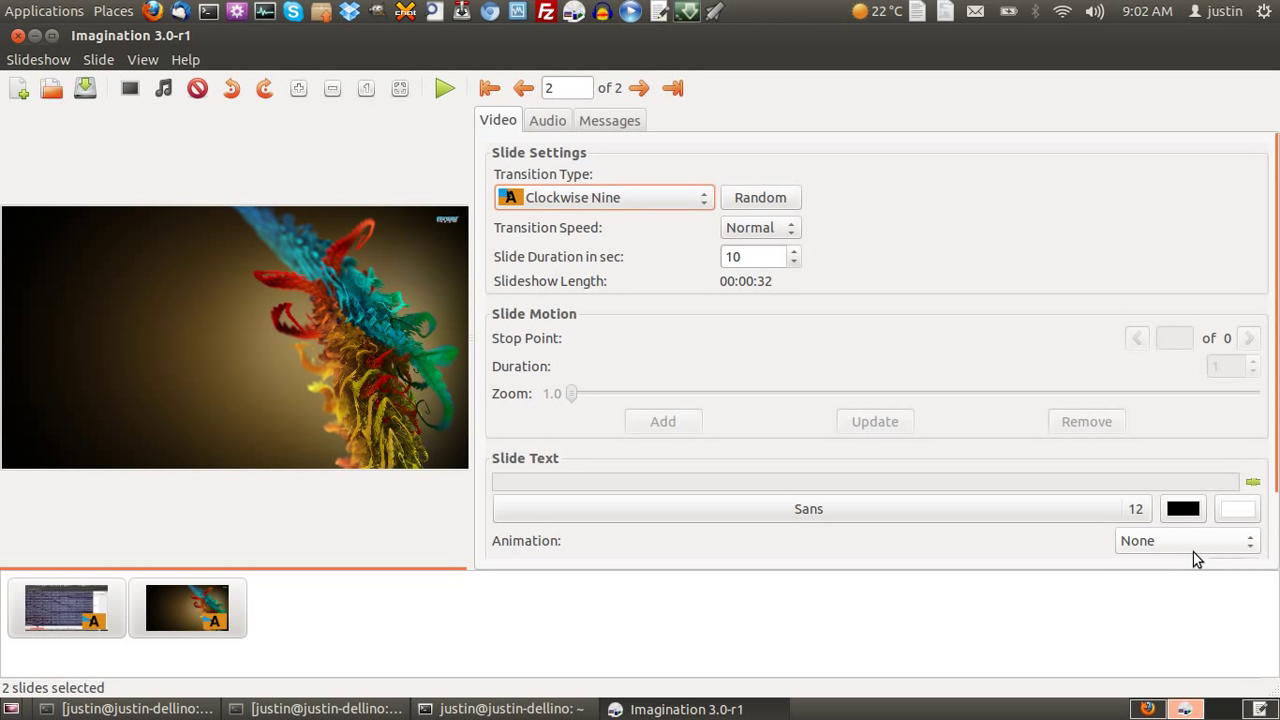
click(1186, 540)
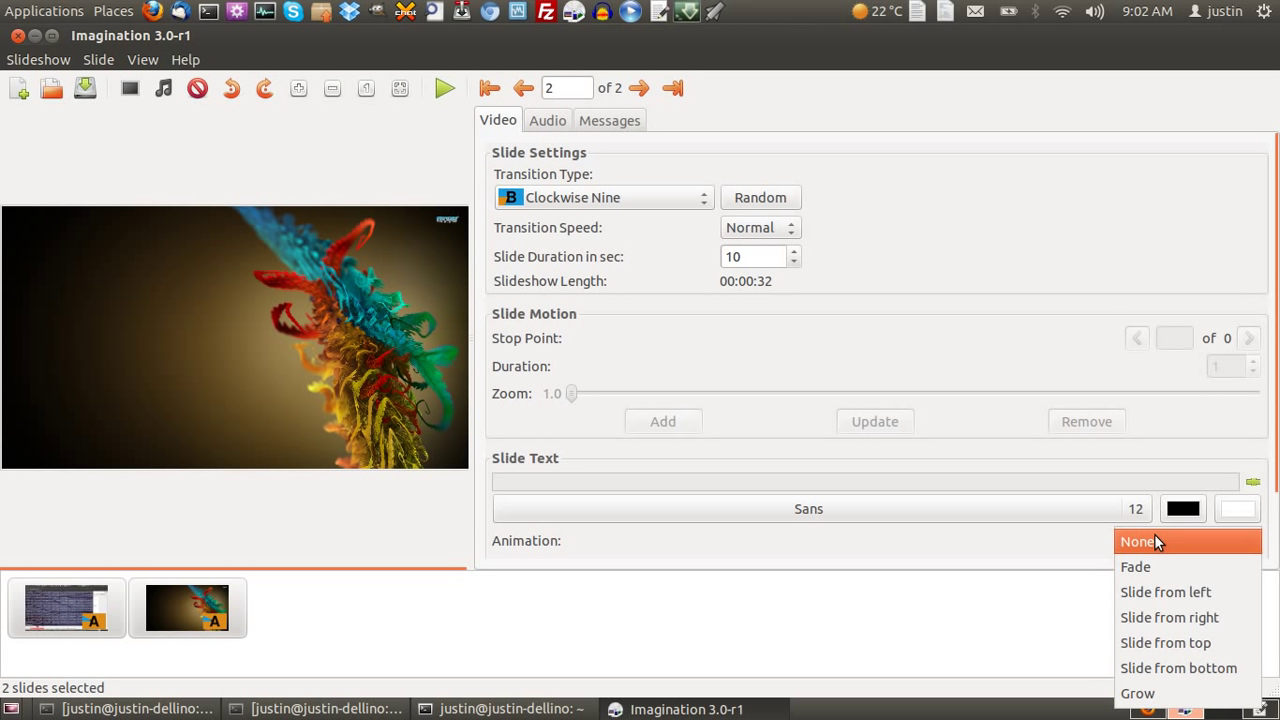
click(1140, 541)
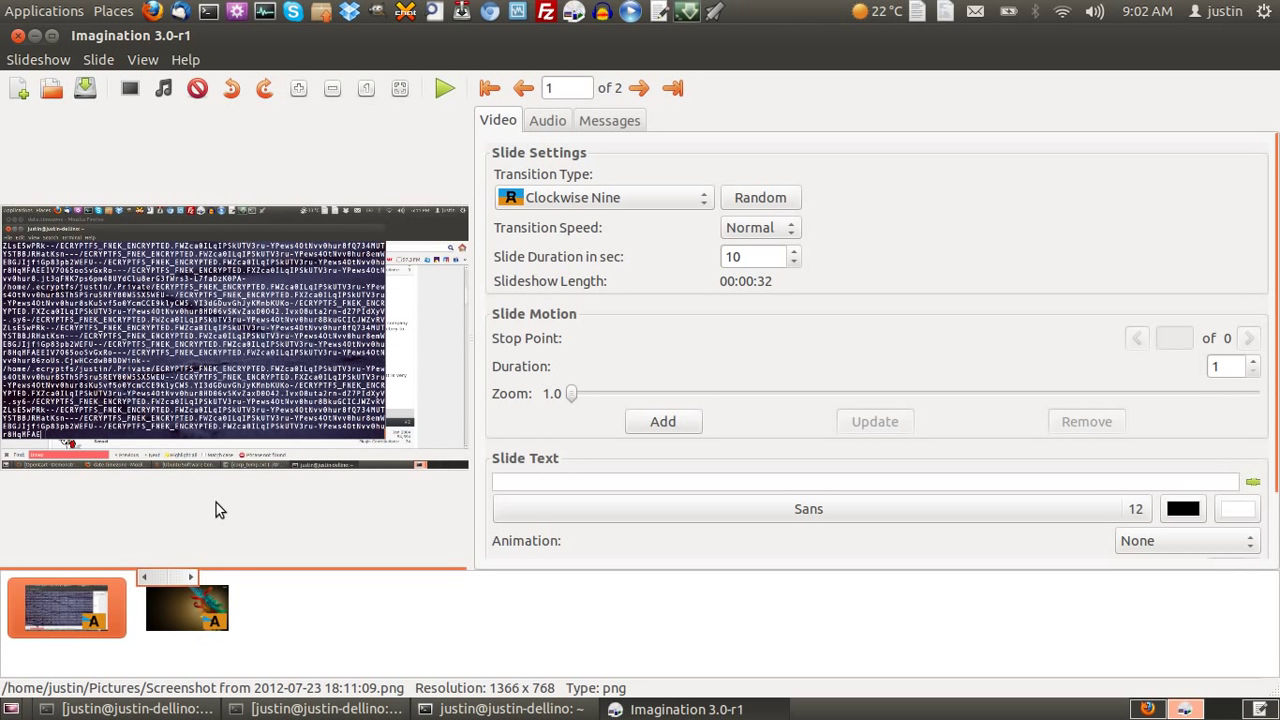
click(445, 88)
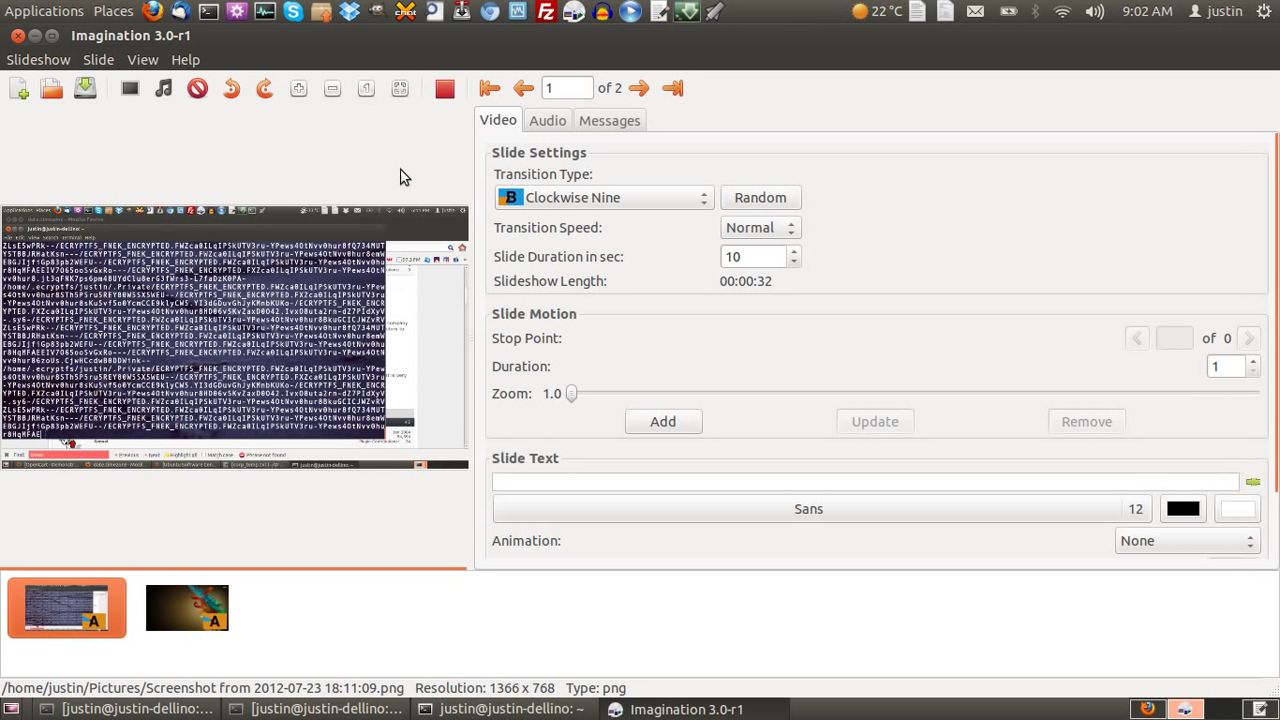
click(186, 607)
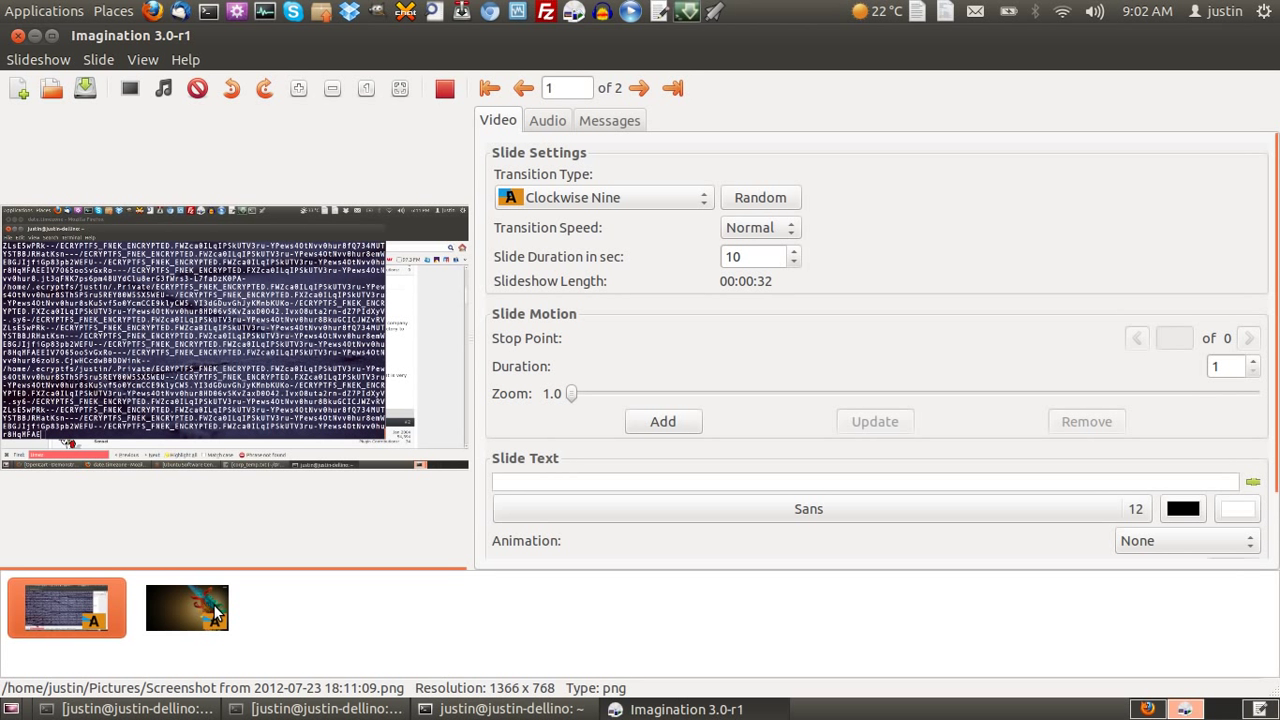
mouse_move(63, 75)
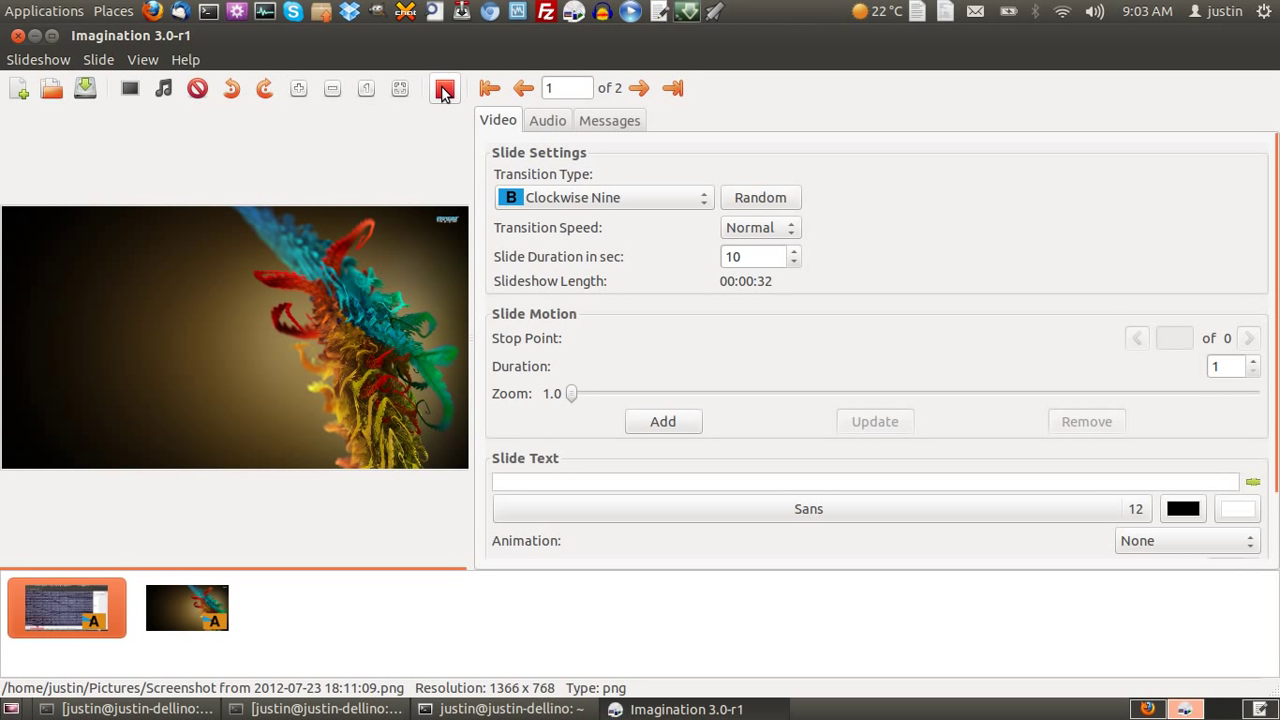
click(444, 88)
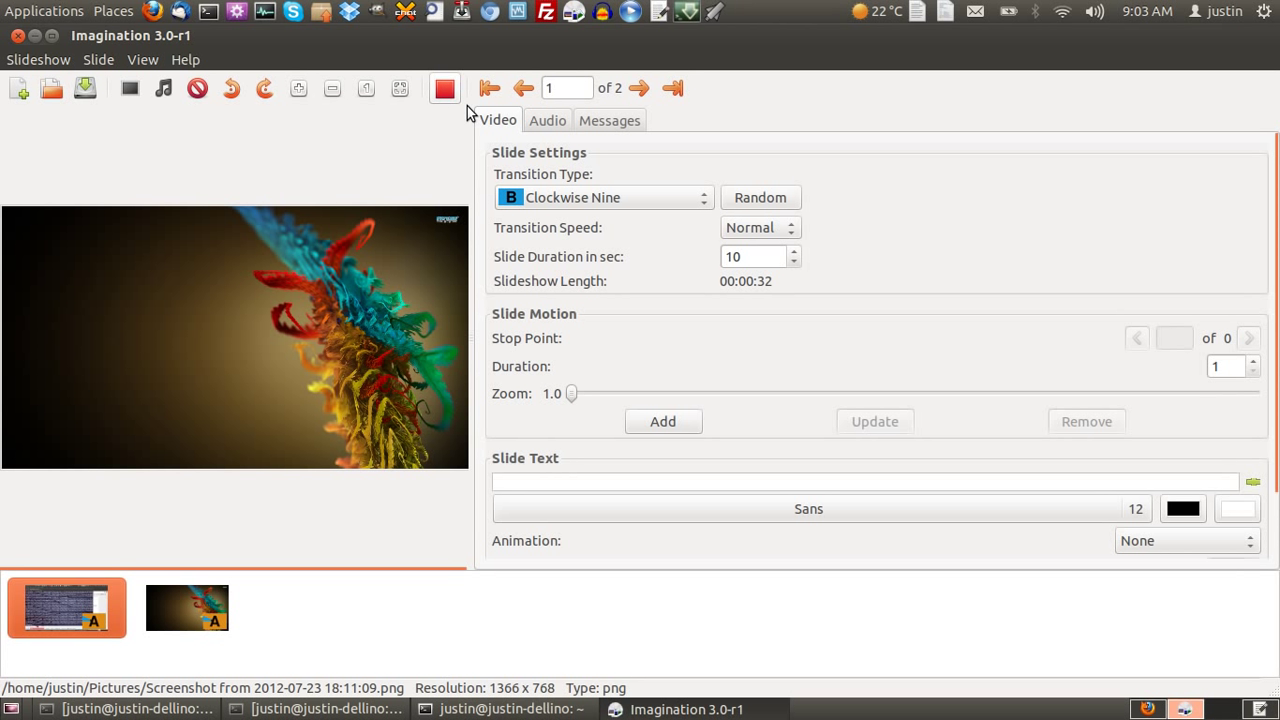
click(38, 59)
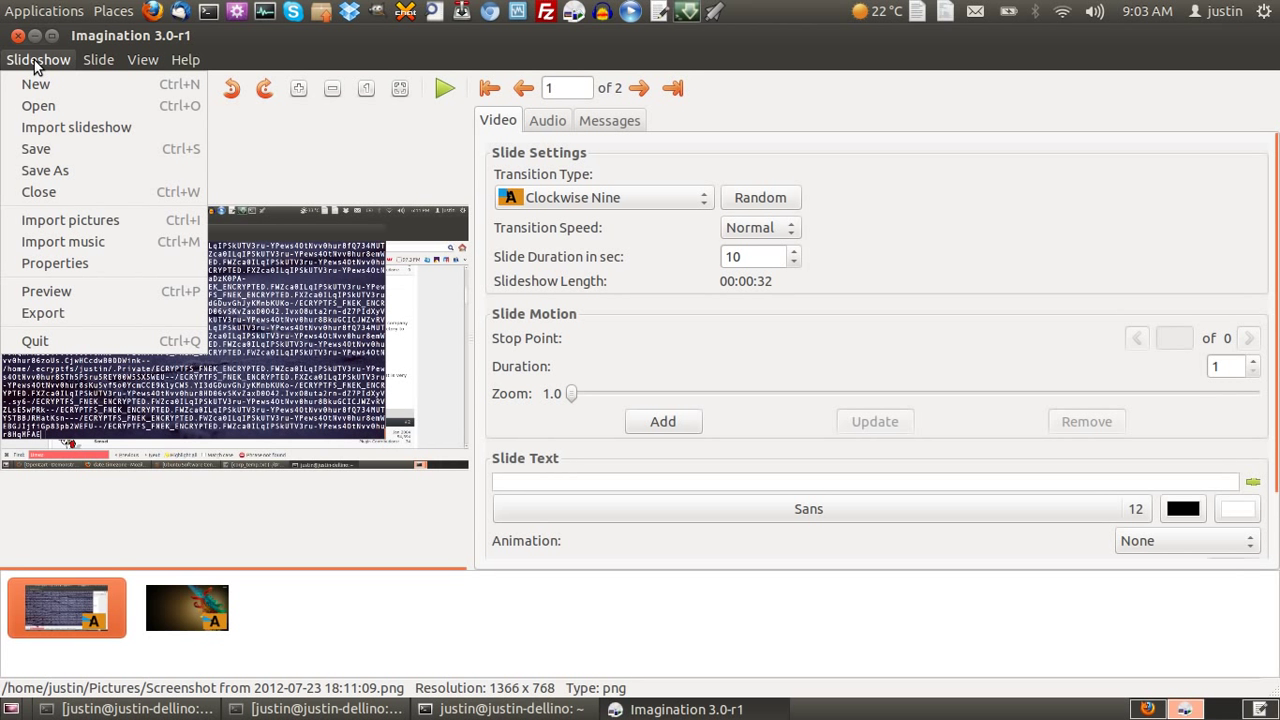
mouse_move(55, 263)
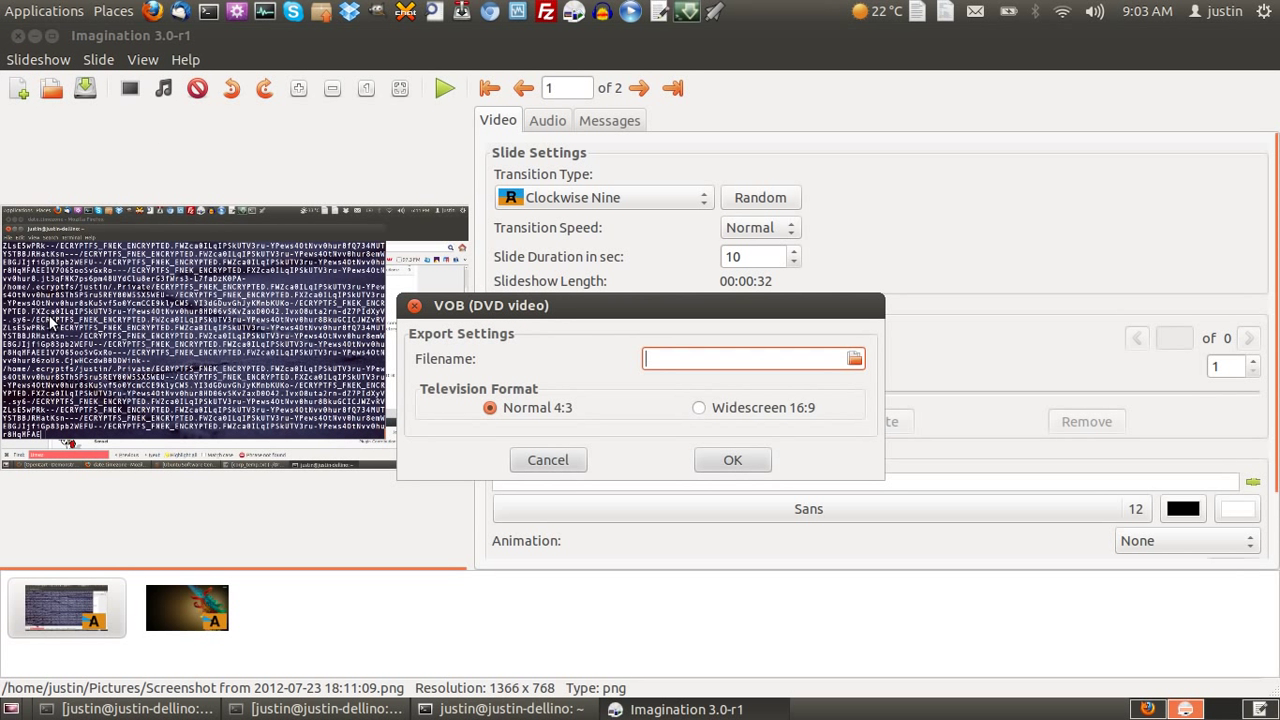
- Set the VOB export file to unknown.vob in the Desktop folder
click(854, 358)
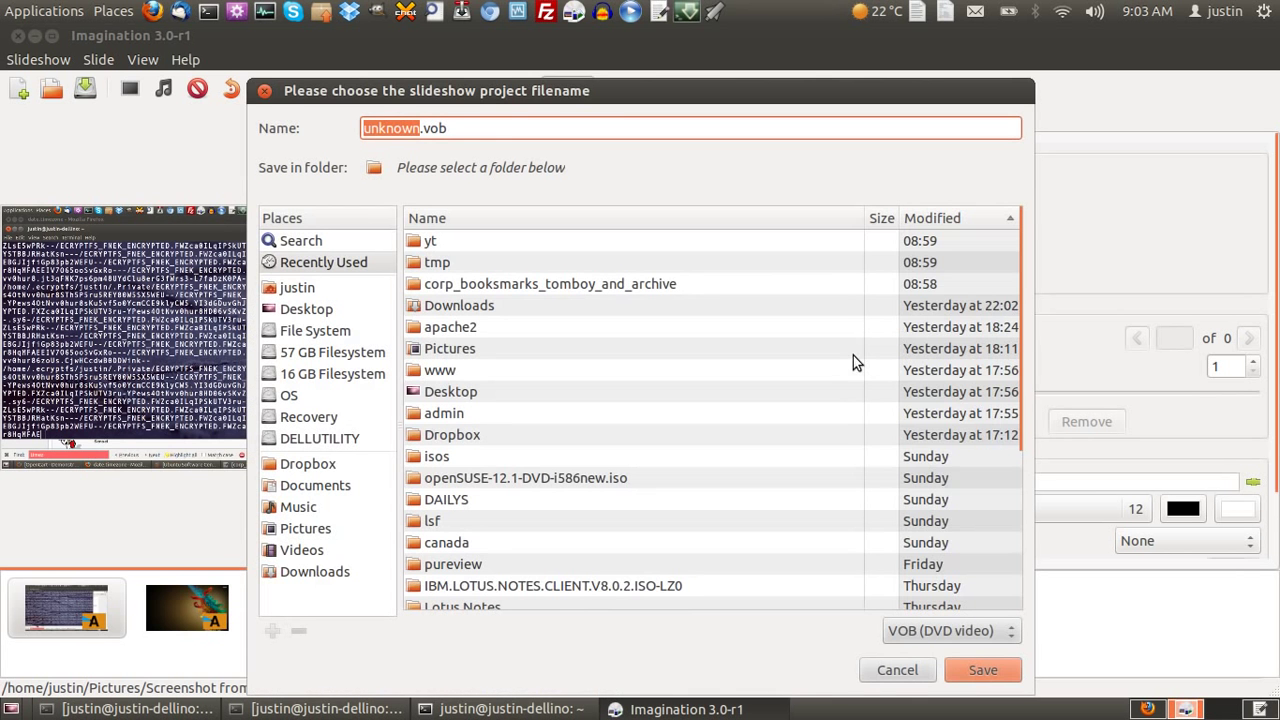
click(306, 308)
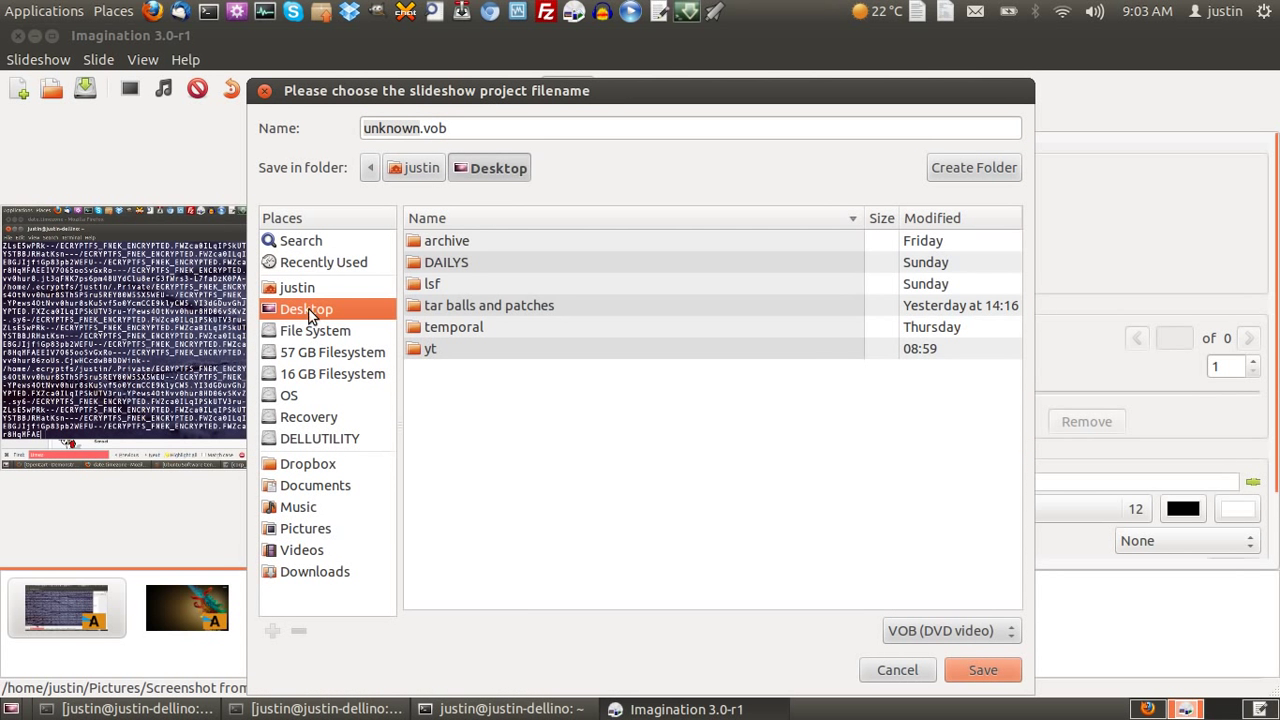
click(690, 128)
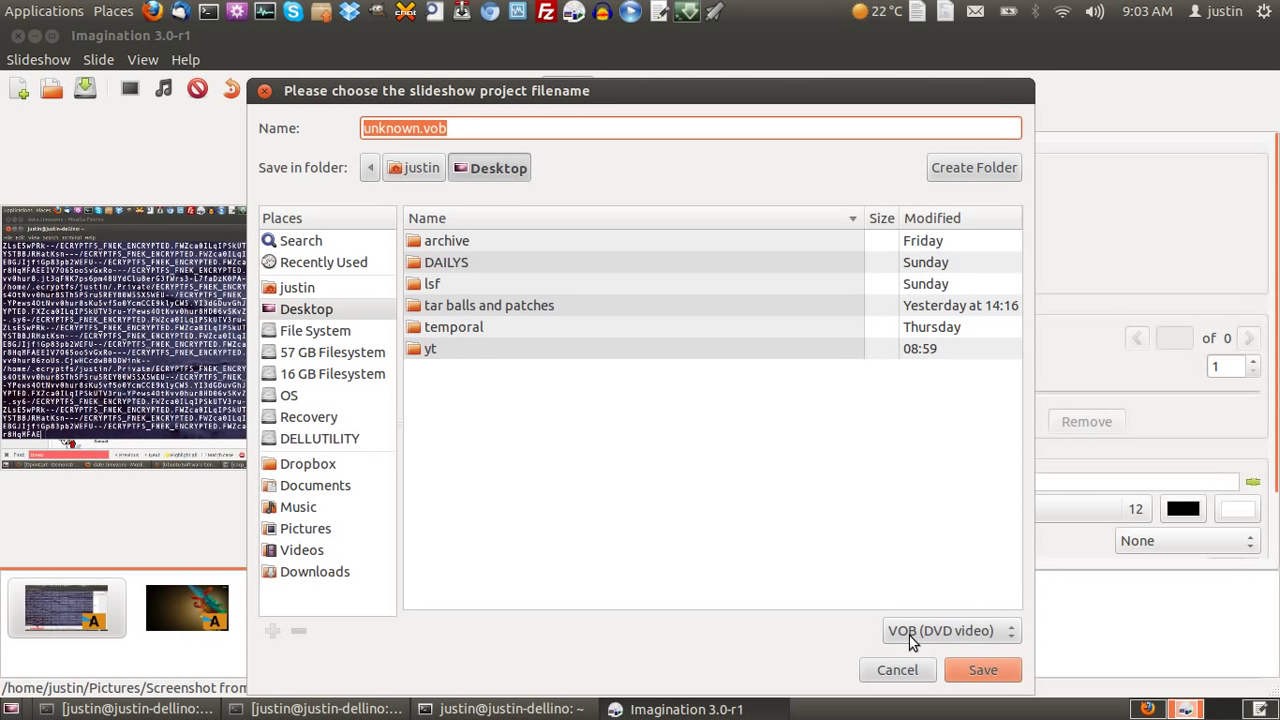
mouse_move(980, 643)
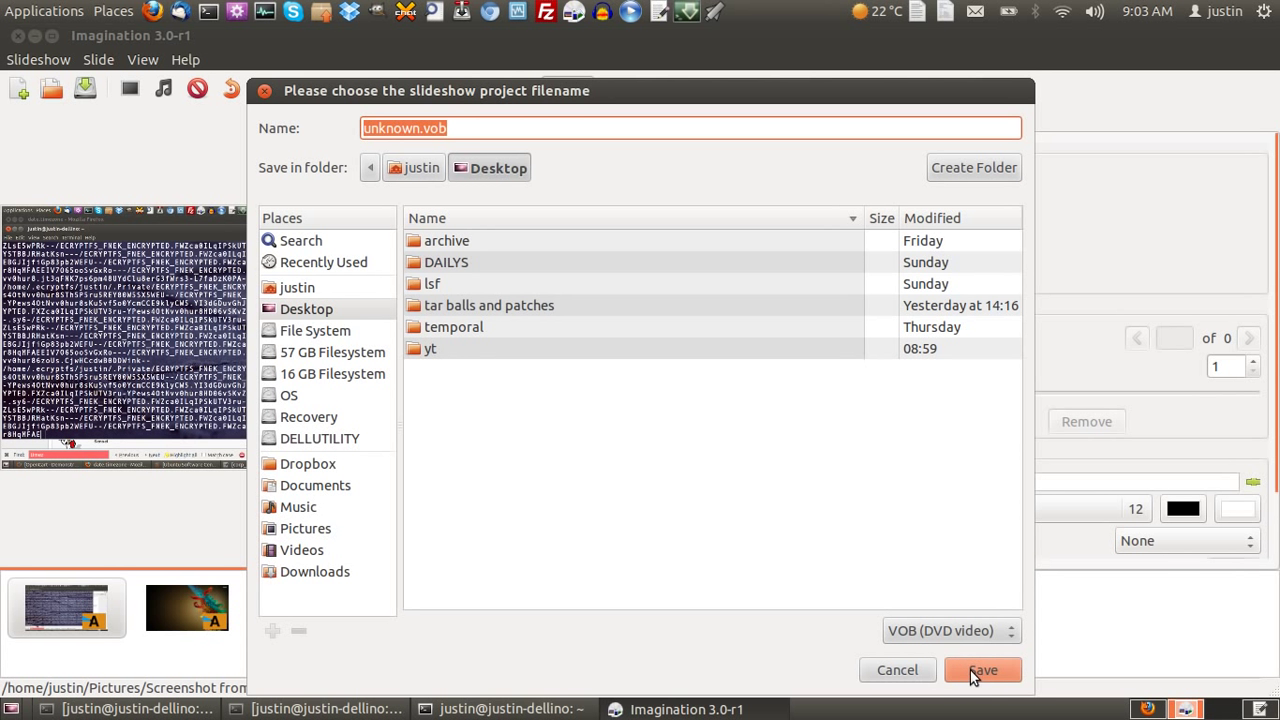
click(981, 670)
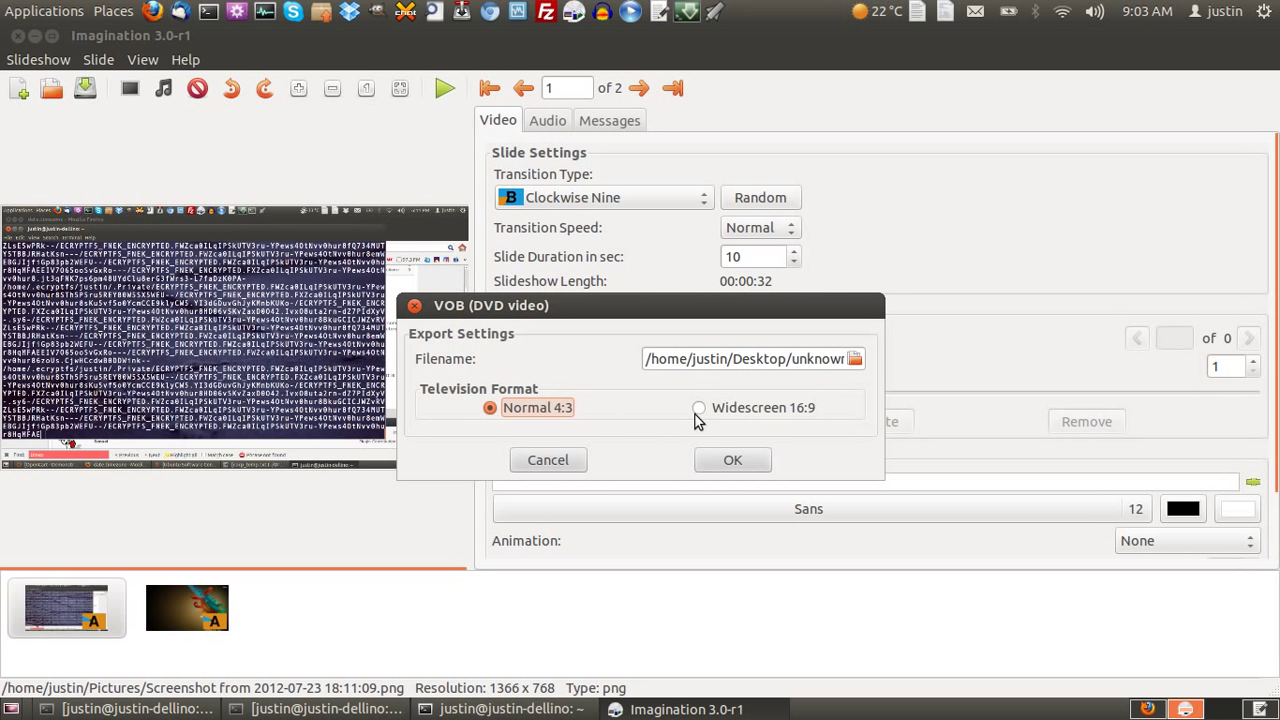
- Start the VOB export and open the Applications menu while it runs
click(732, 459)
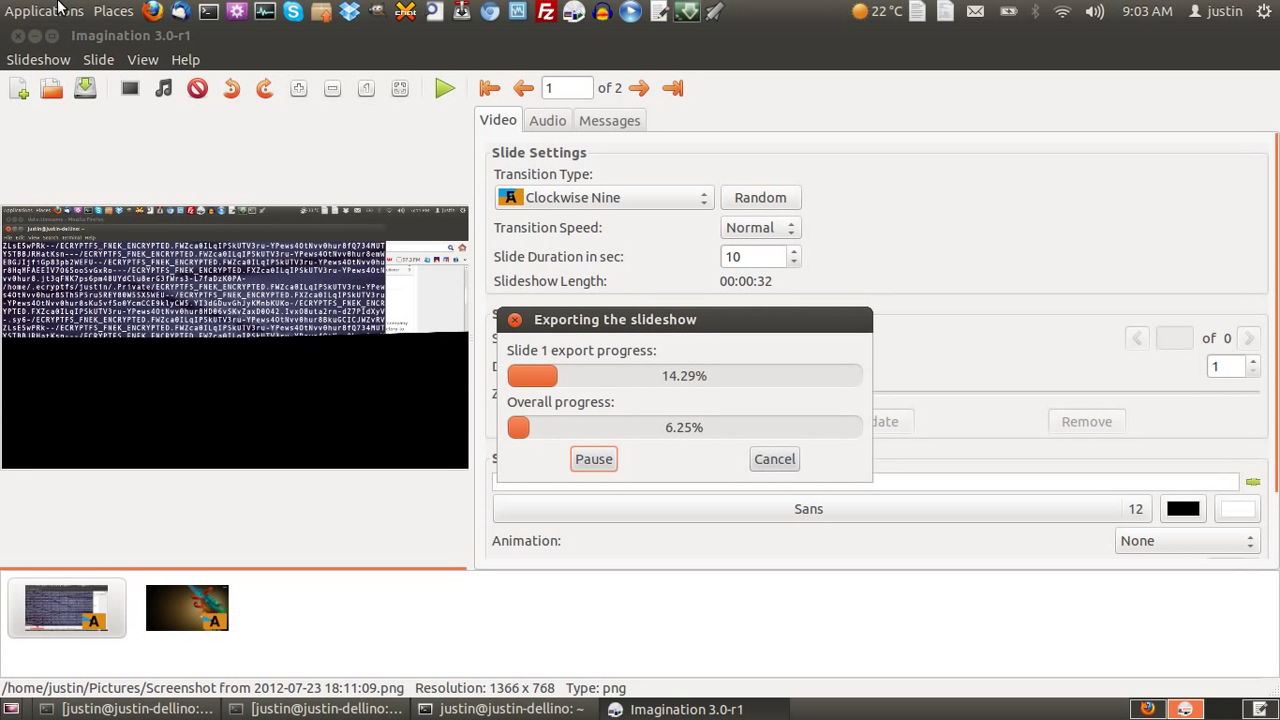
click(43, 11)
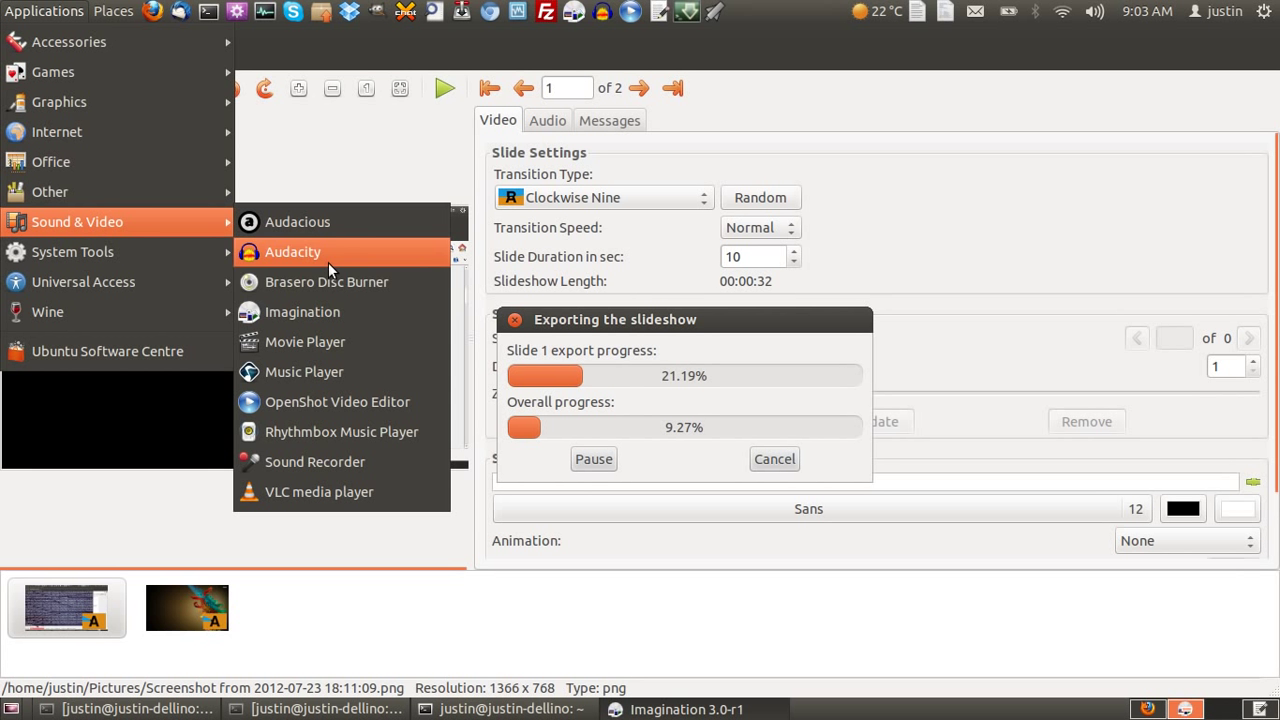
mouse_move(327, 281)
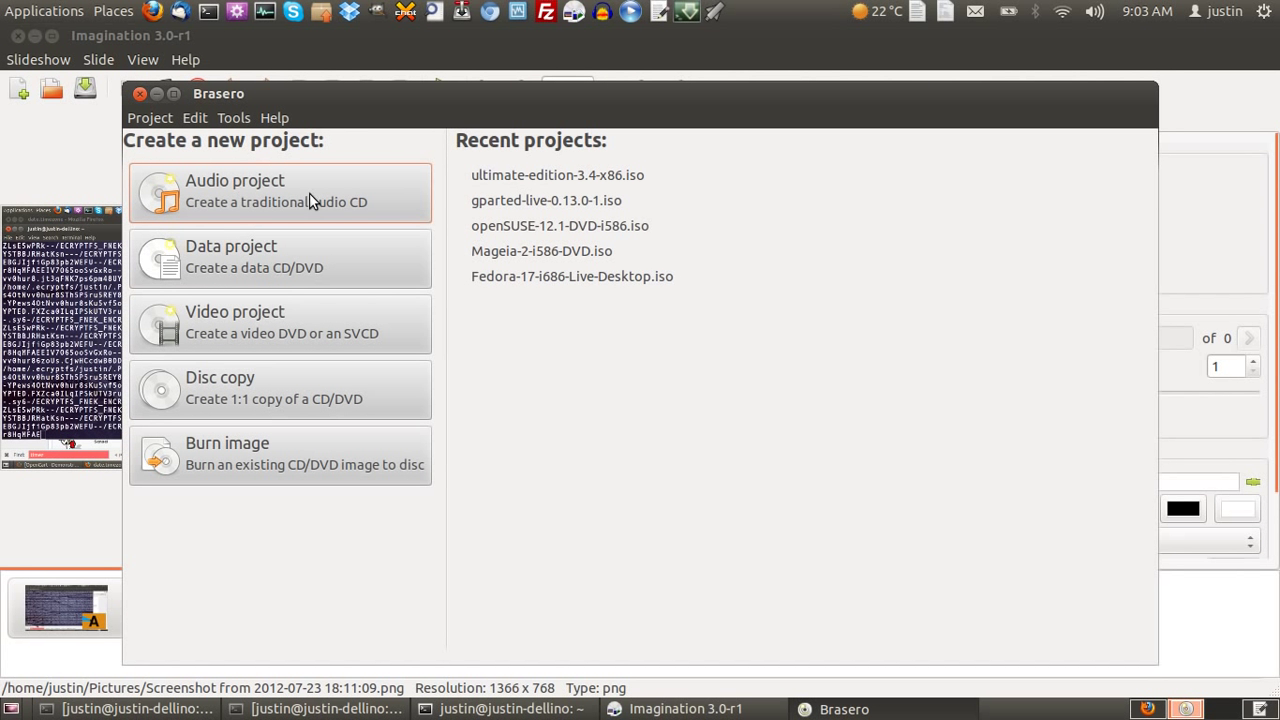
mouse_move(200, 502)
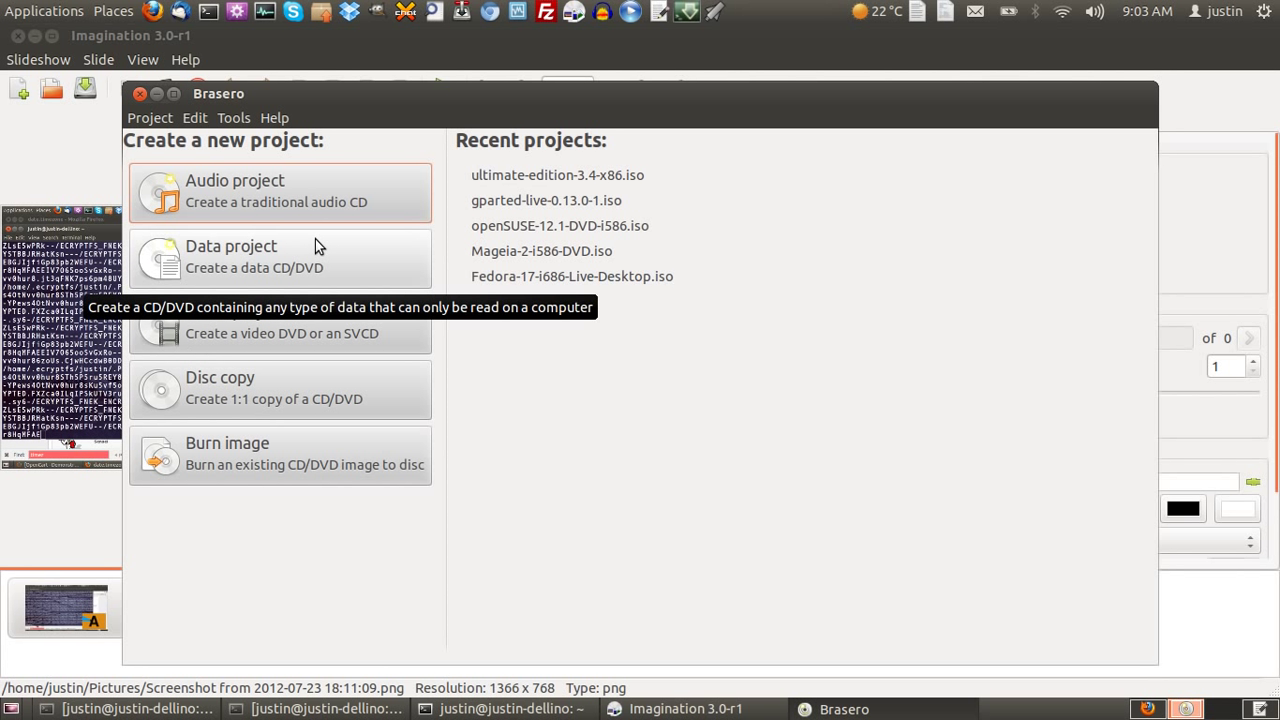
mouse_move(305, 338)
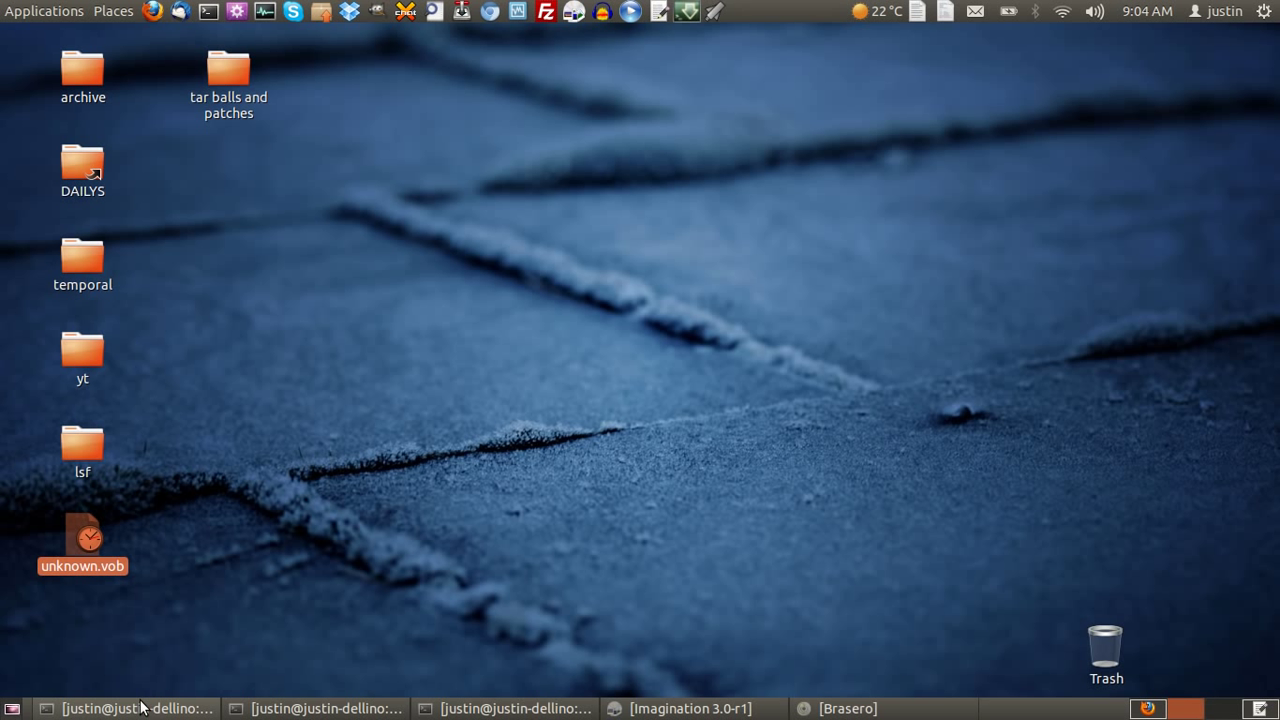
mouse_move(783, 603)
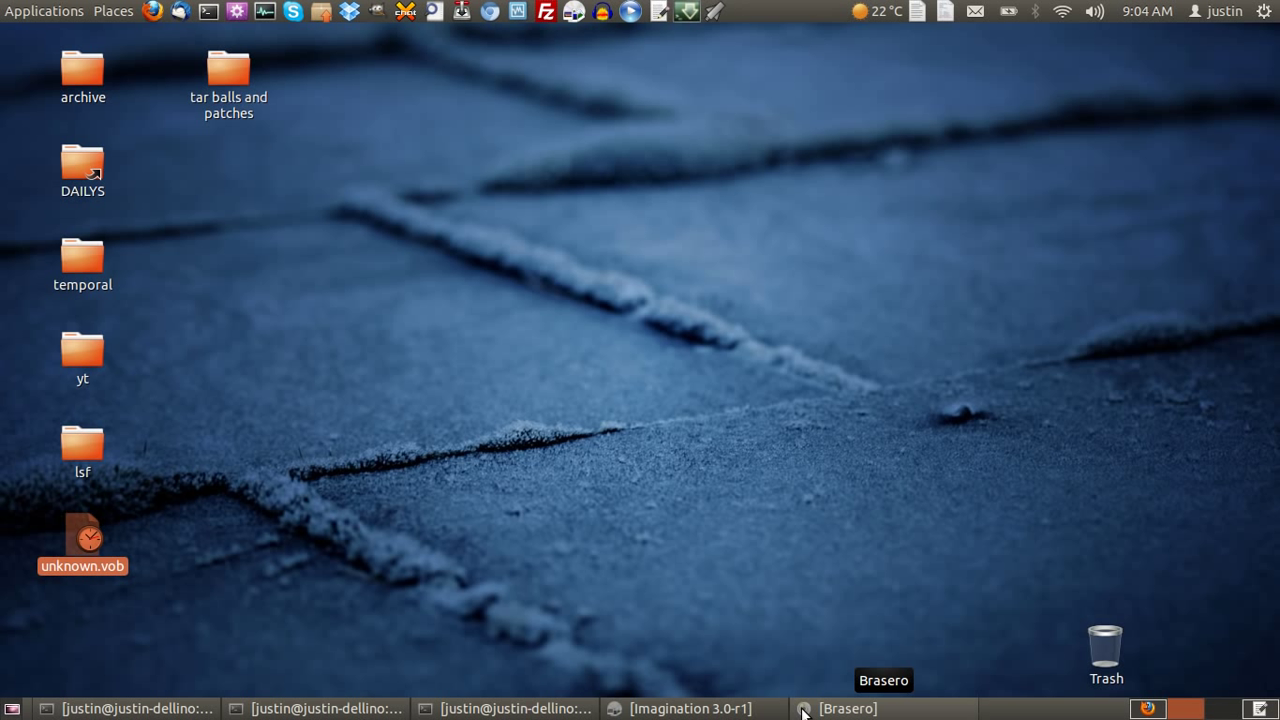
mouse_move(690, 708)
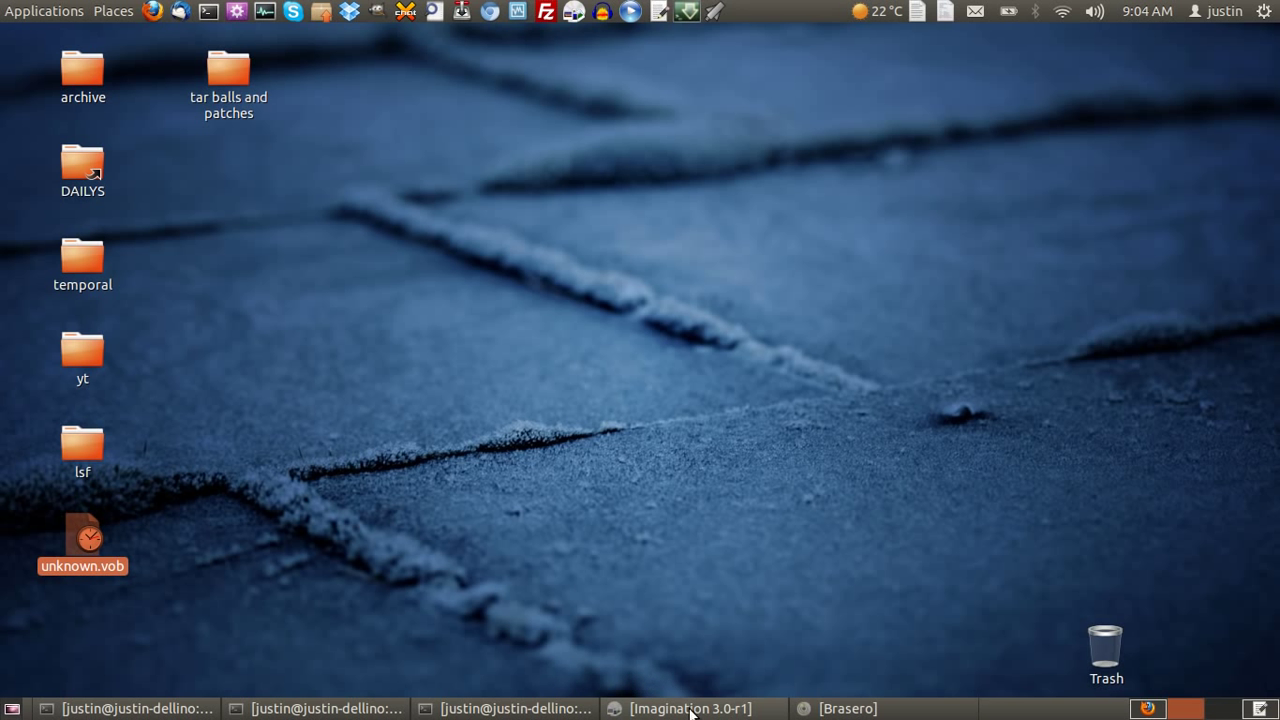
mouse_move(691, 708)
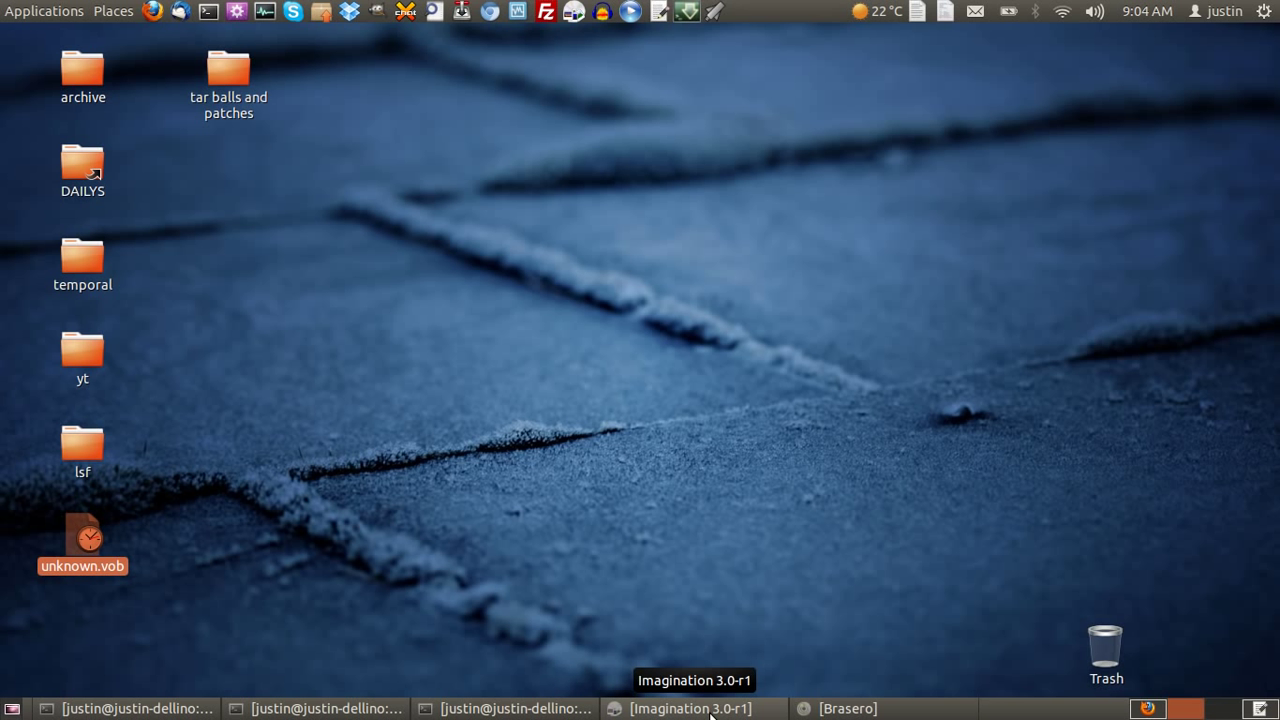